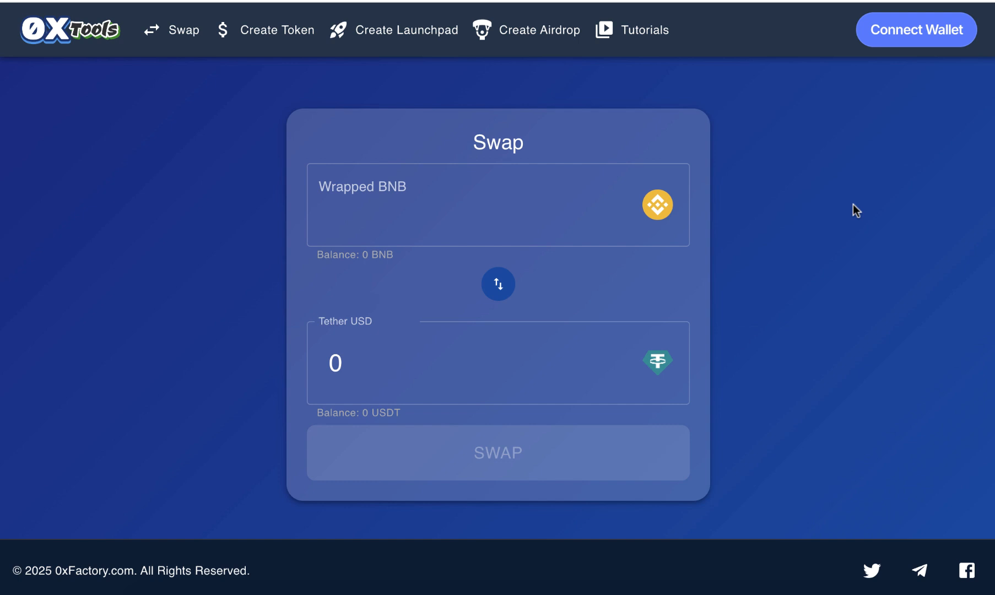
{"action": "mouse_move", "coordinate": [807, 231]}
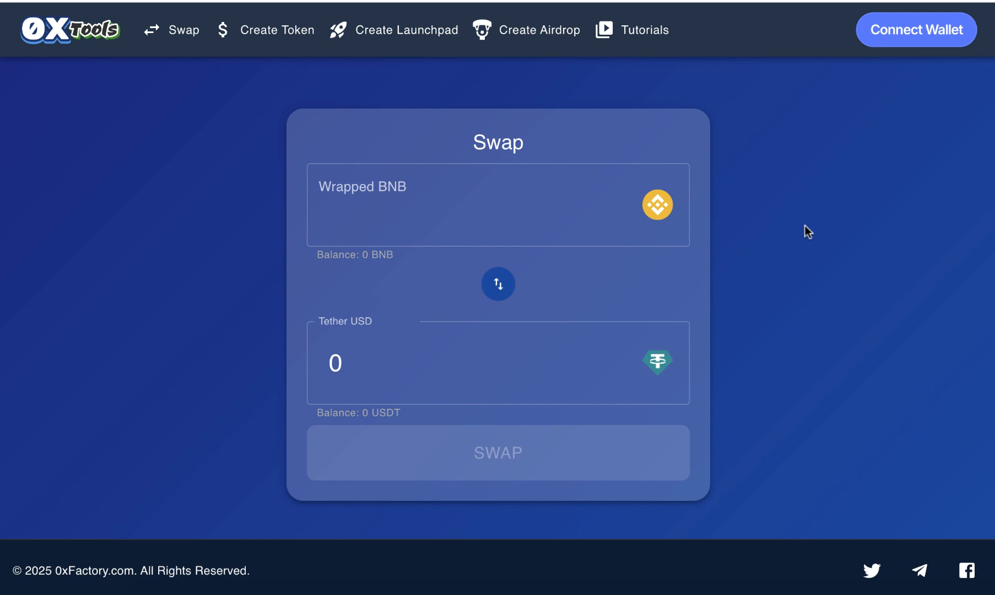
{"action": "mouse_move", "coordinate": [779, 240]}
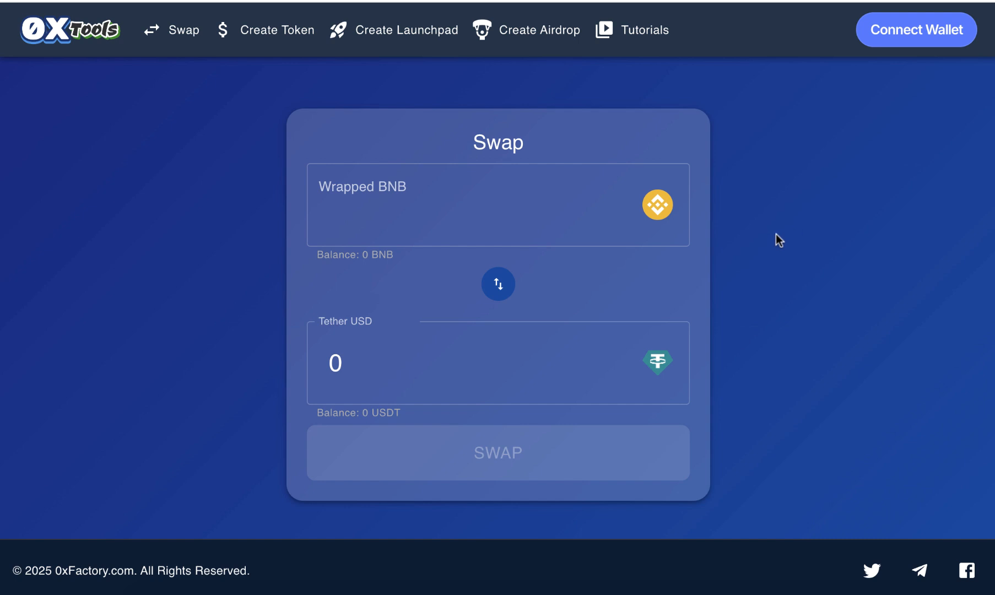
{"action": "mouse_move", "coordinate": [100, 61]}
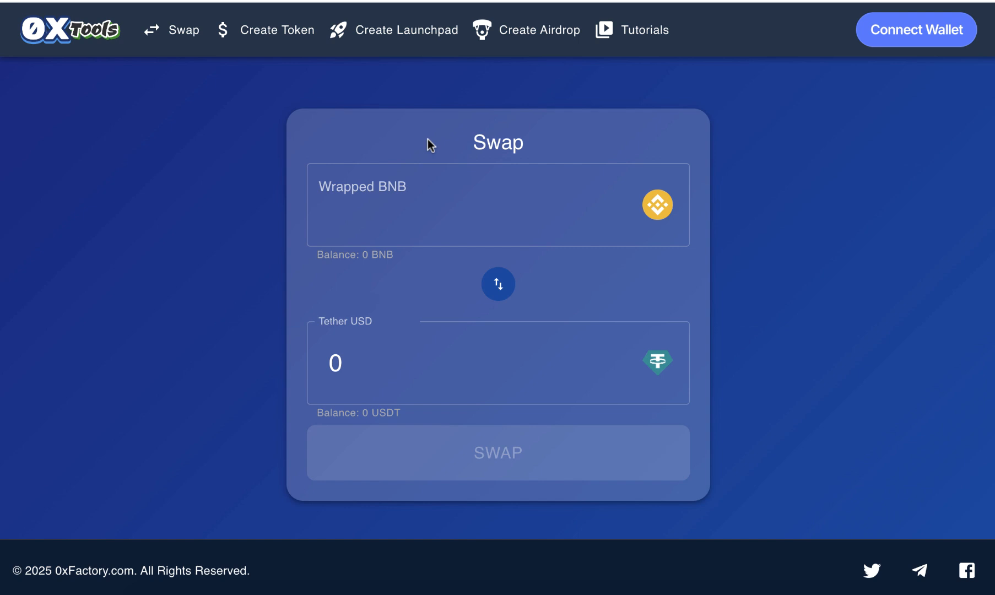
{"action": "mouse_move", "coordinate": [758, 245]}
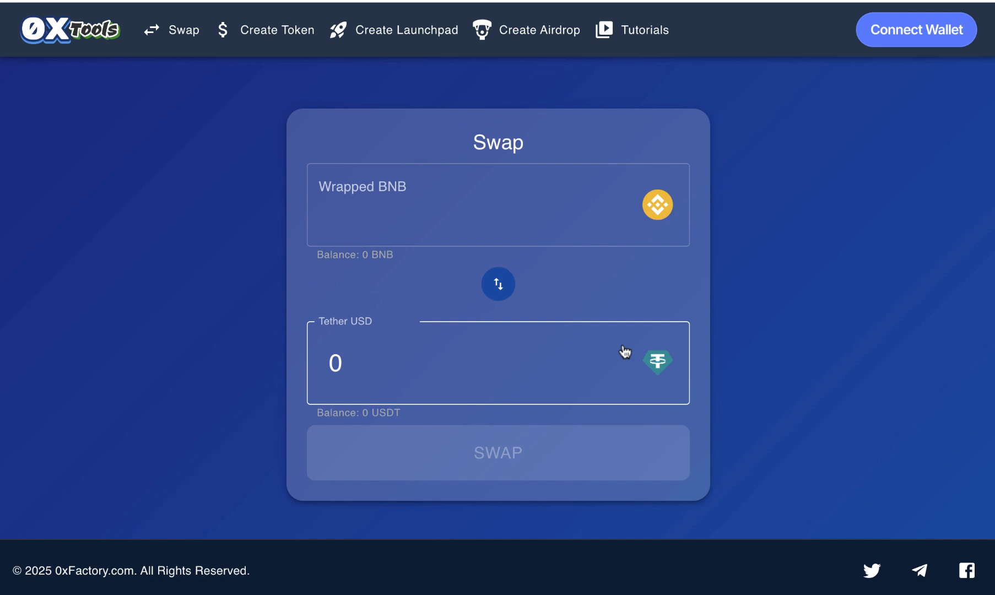
{"action": "mouse_move", "coordinate": [620, 322]}
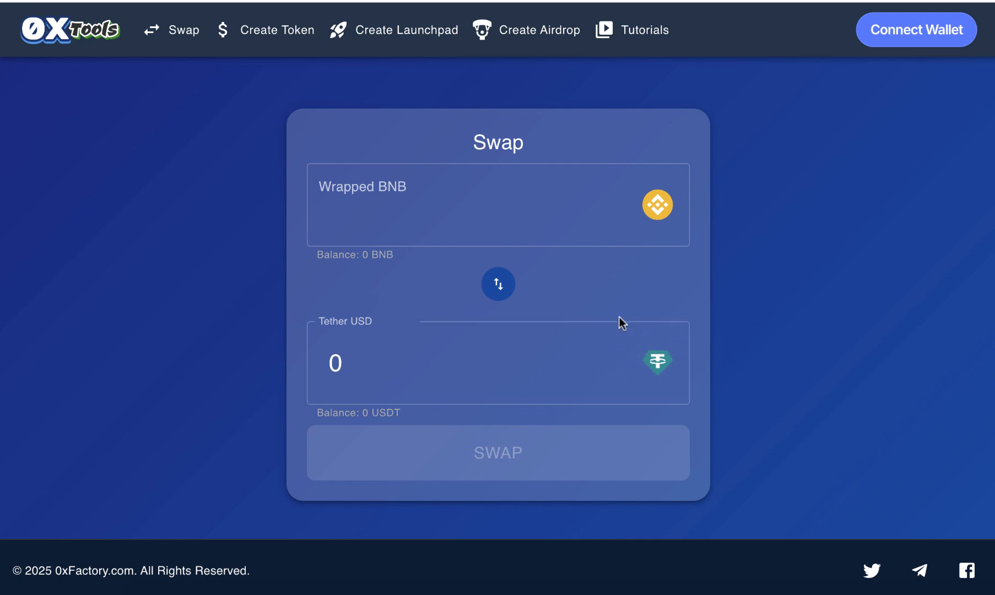
{"action": "mouse_move", "coordinate": [589, 287]}
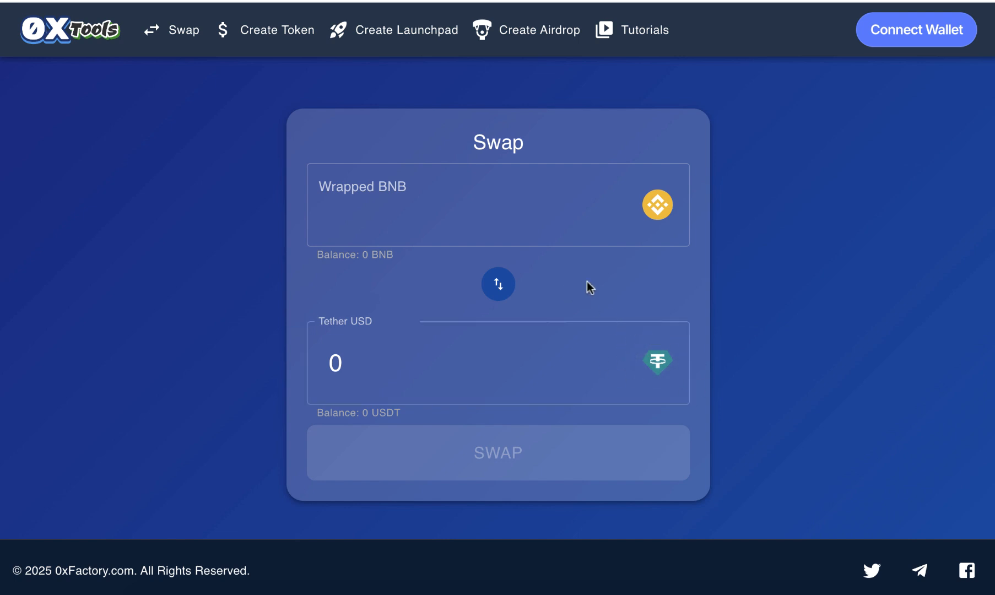
{"action": "mouse_move", "coordinate": [121, 204]}
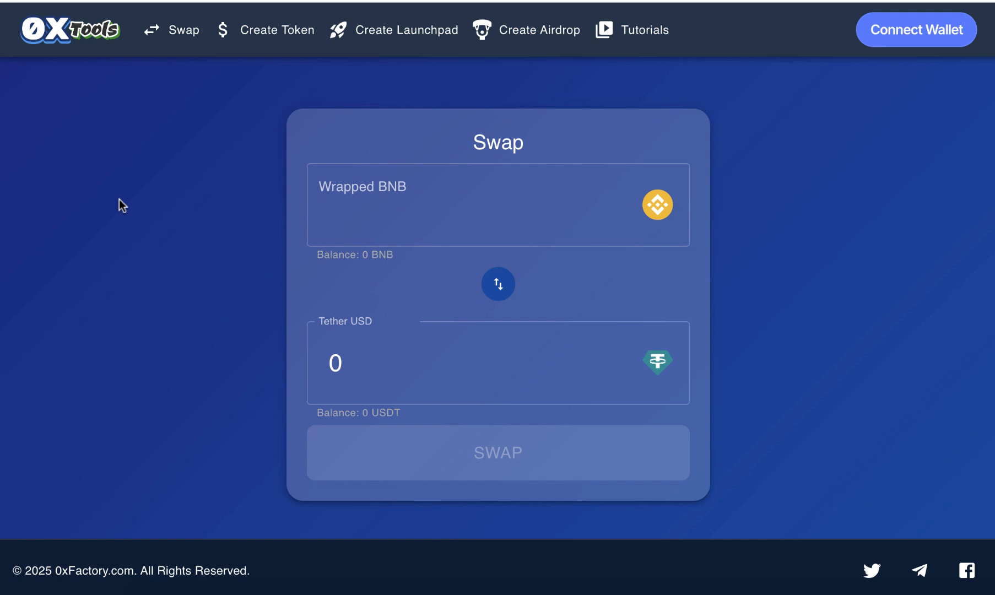
{"action": "mouse_move", "coordinate": [657, 205]}
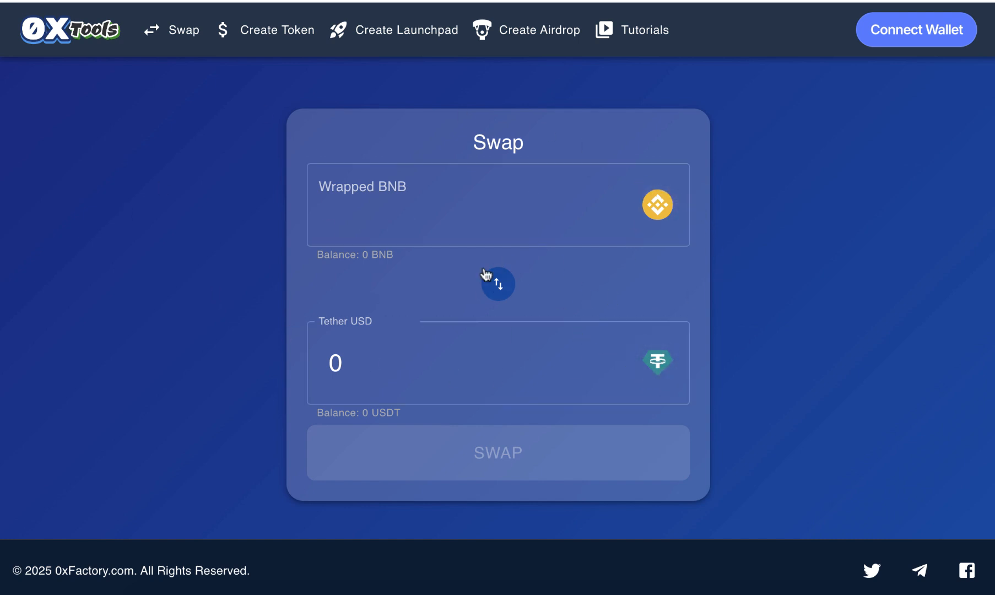
{"action": "mouse_move", "coordinate": [201, 66]}
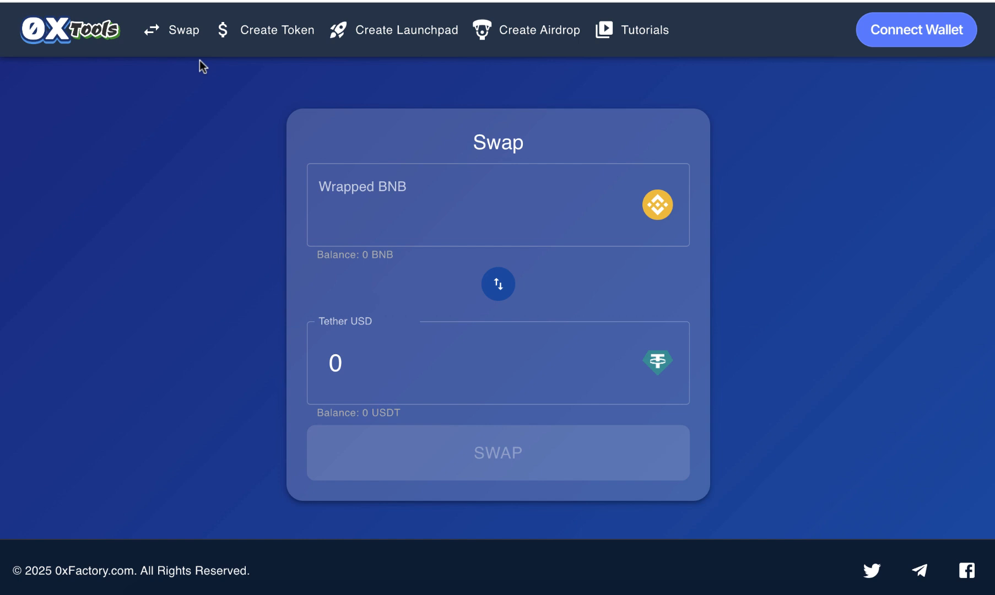
Browse the demo's token creation, launchpad and other feature pages, then return to the swap page
{"action": "left_click", "coordinate": [277, 30]}
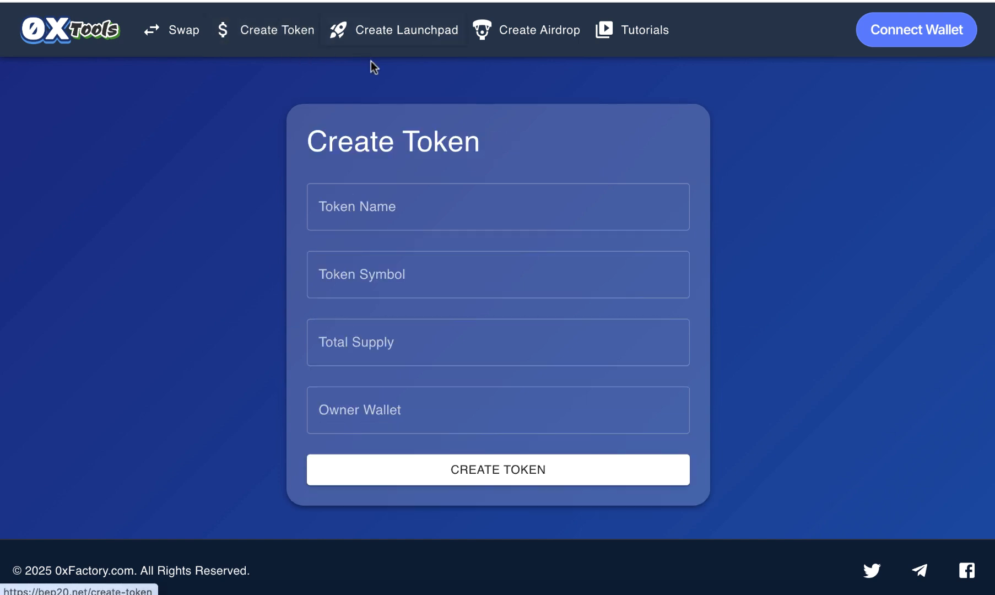
{"action": "left_click", "coordinate": [407, 29]}
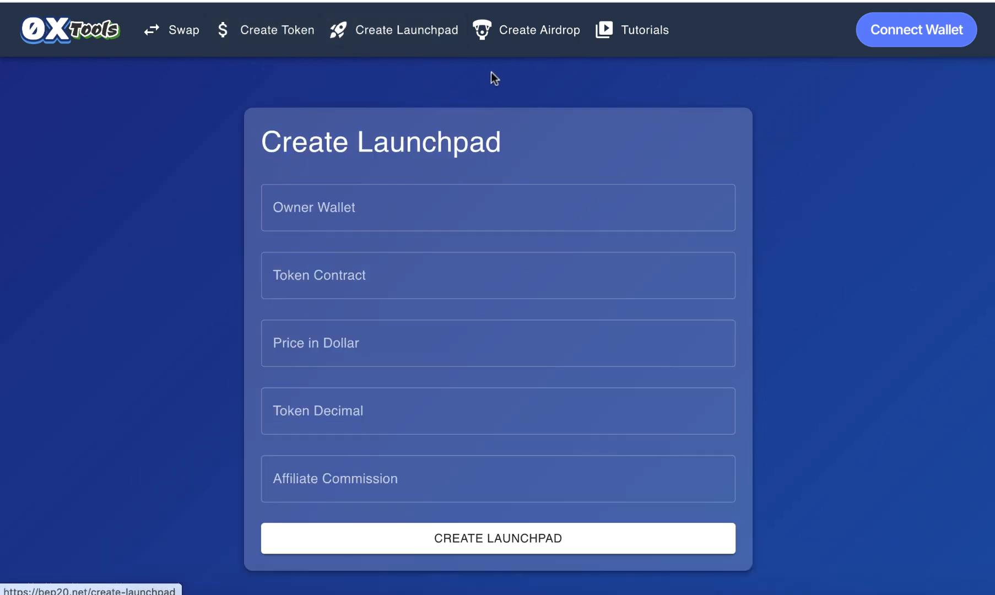
{"action": "left_click", "coordinate": [542, 30]}
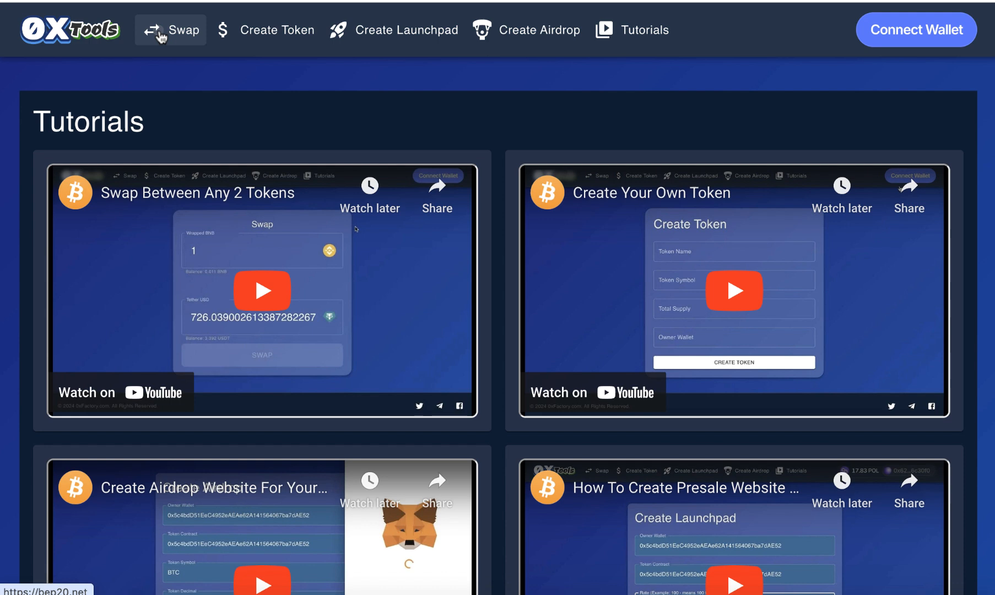
{"action": "left_click", "coordinate": [170, 30]}
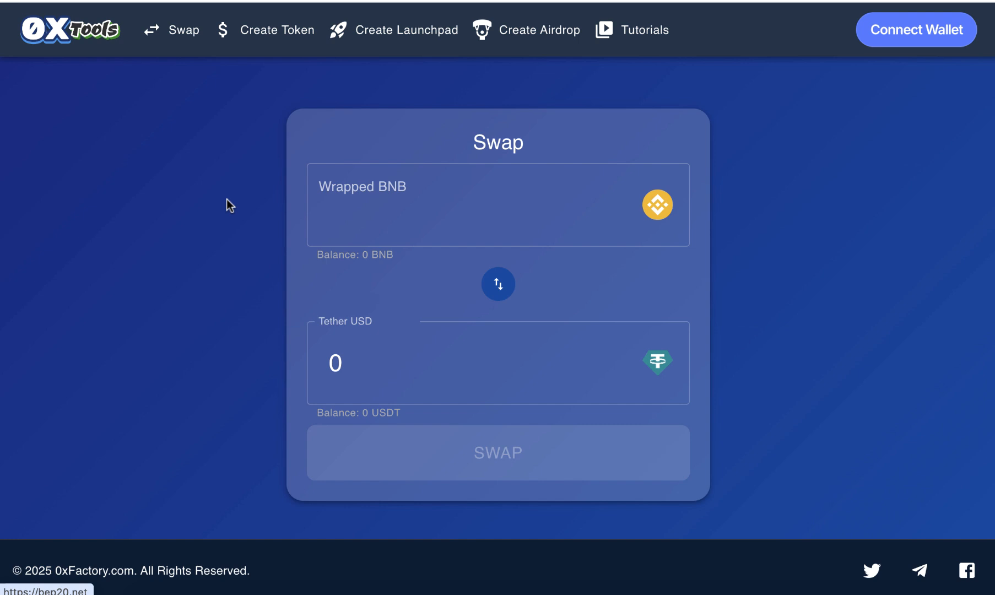
{"action": "mouse_move", "coordinate": [596, 130]}
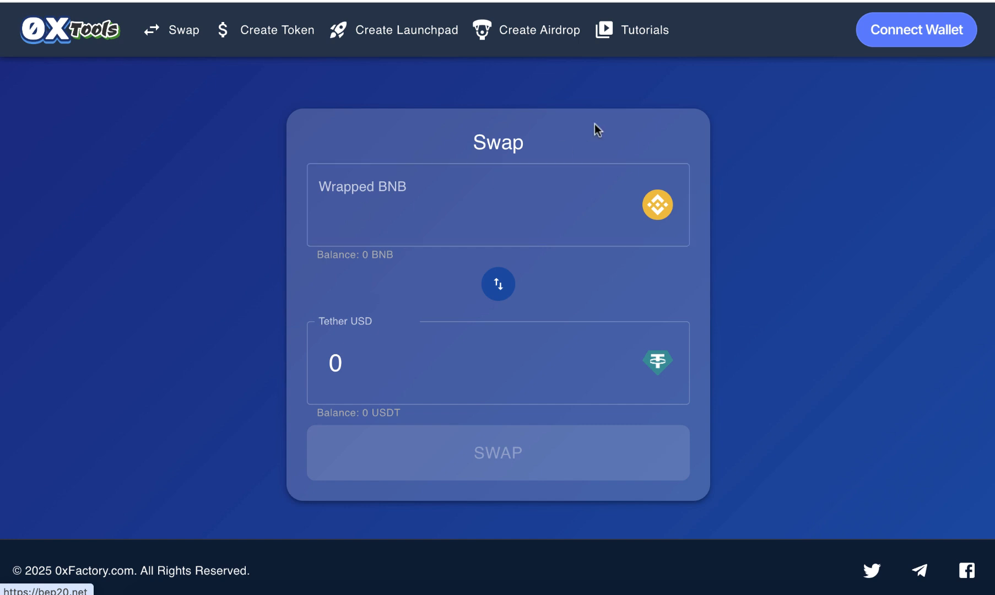
{"action": "mouse_move", "coordinate": [498, 299]}
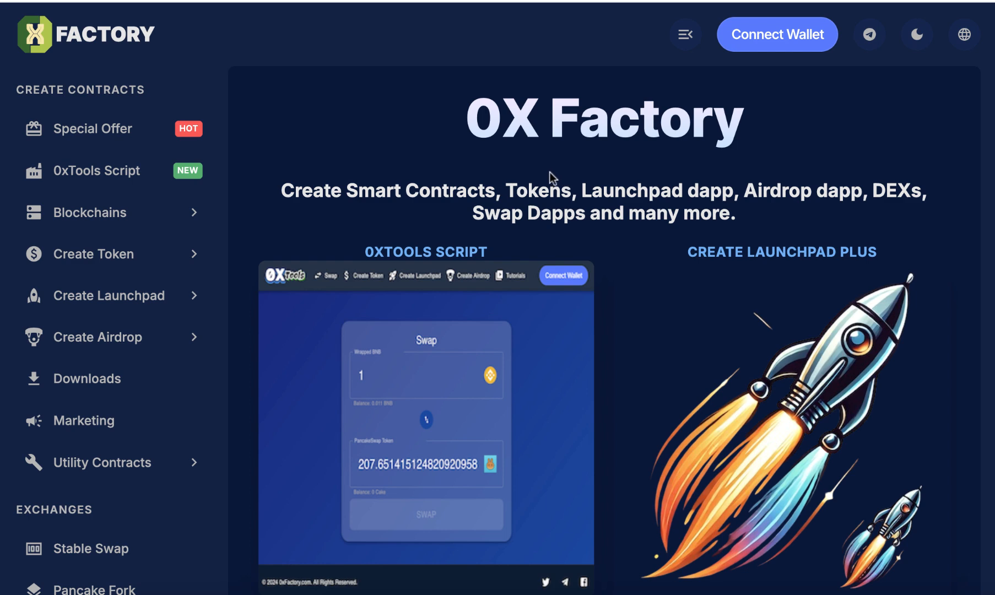
{"action": "mouse_move", "coordinate": [96, 171]}
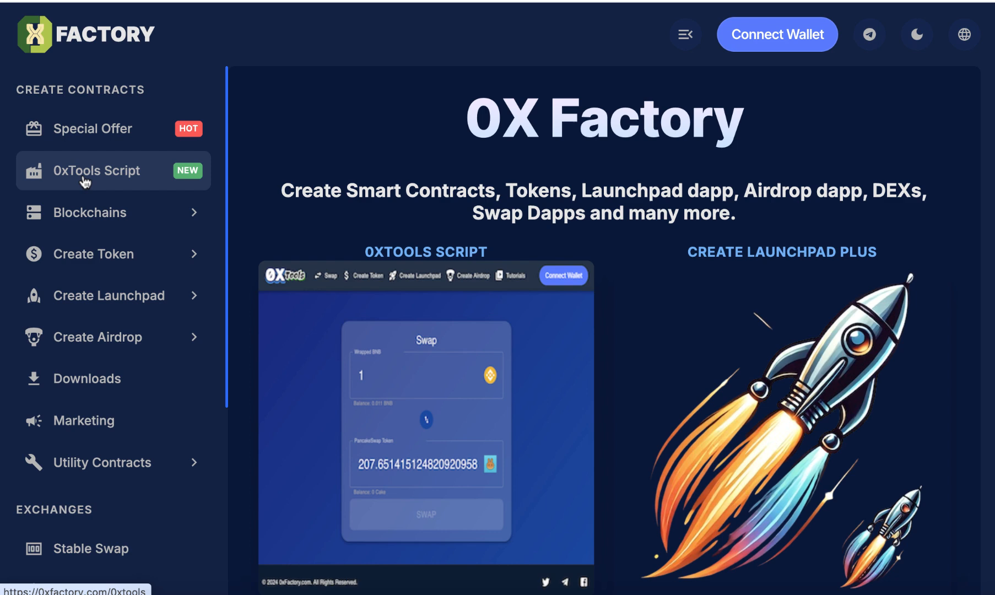
{"action": "mouse_move", "coordinate": [114, 181]}
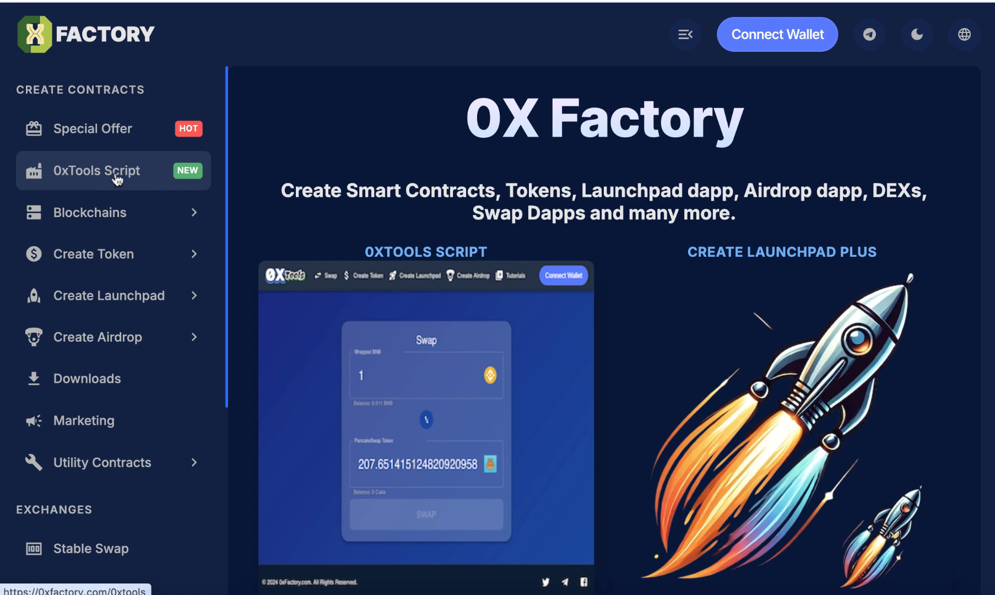
Open the 0xTools Script page and scroll to the $10 Standard Version features
{"action": "left_click", "coordinate": [96, 170]}
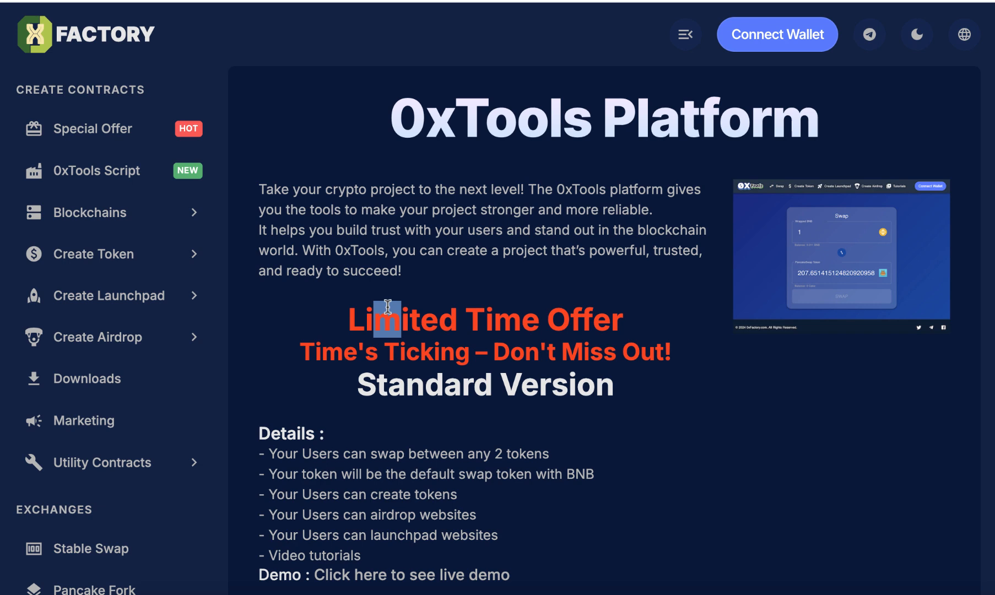
{"action": "scroll", "scroll_direction": "down", "scroll_amount": 3}
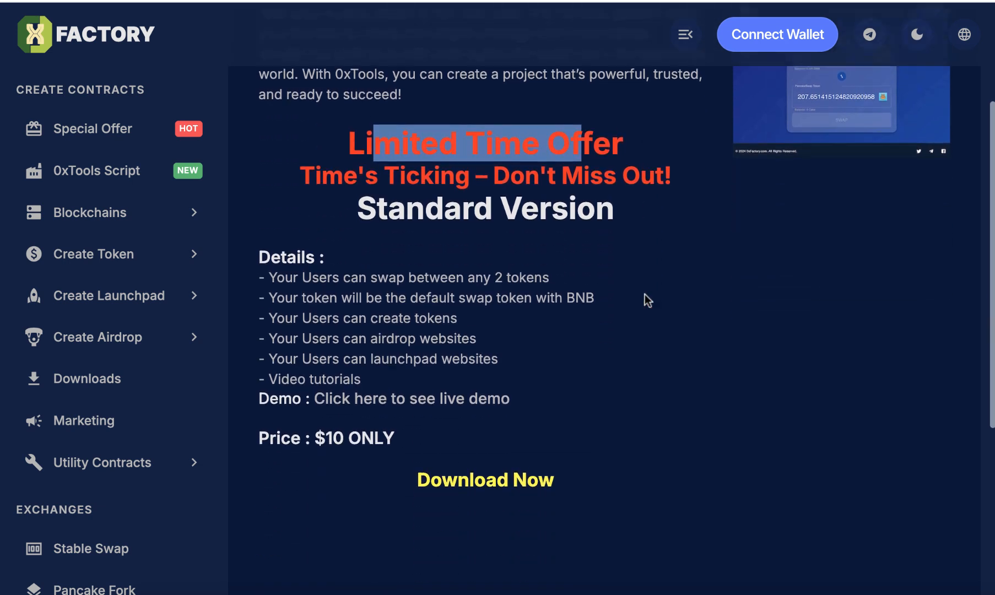
{"action": "scroll", "scroll_direction": "down", "scroll_amount": 3}
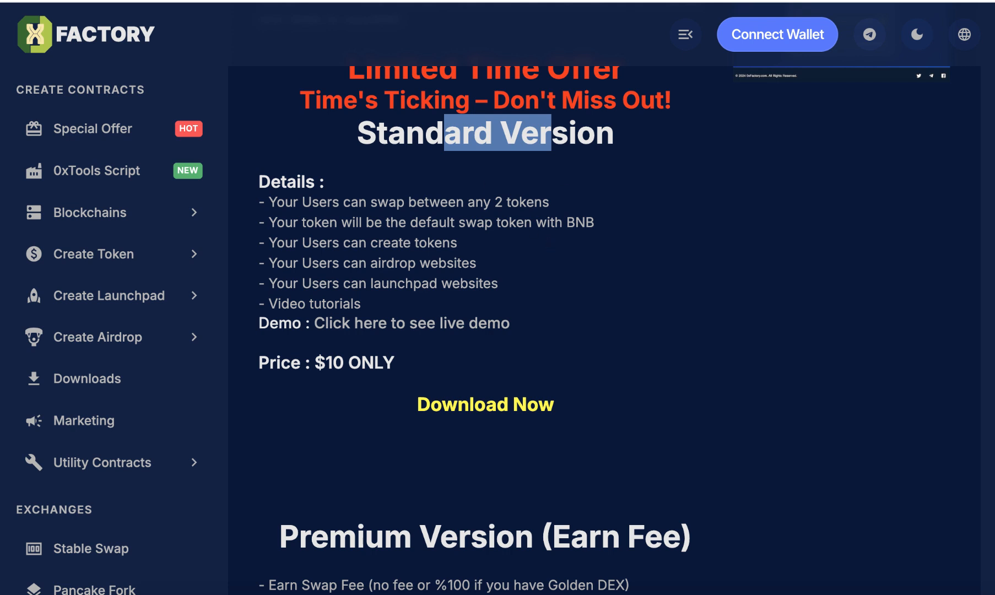
{"action": "mouse_move", "coordinate": [385, 387]}
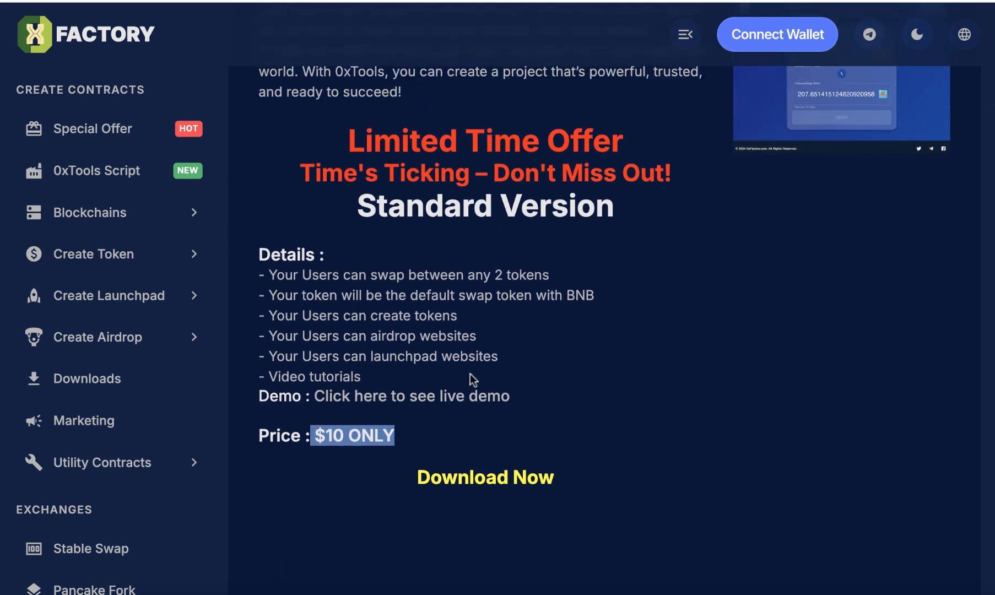
{"action": "scroll", "scroll_direction": "down", "scroll_amount": 3}
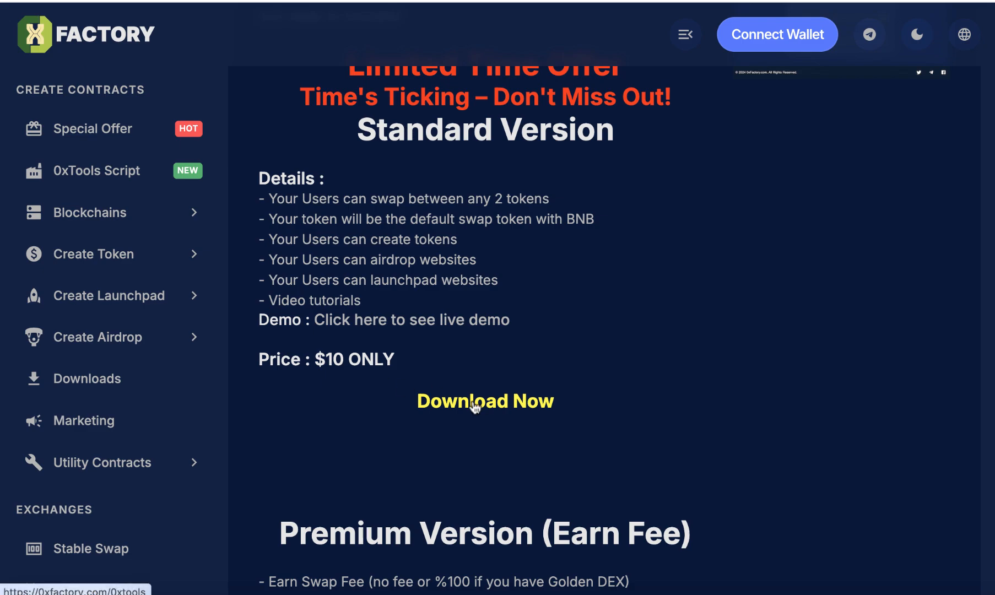
Connect a wallet and buy the Standard Version download, paying $10 in USDT
{"action": "left_click", "coordinate": [777, 34]}
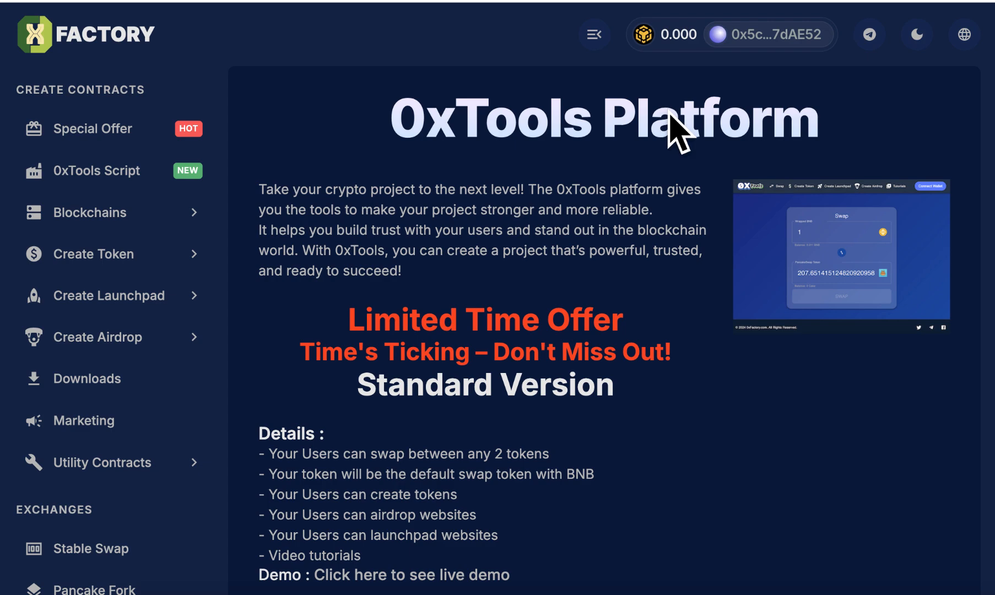
{"action": "scroll", "scroll_direction": "down", "scroll_amount": 3}
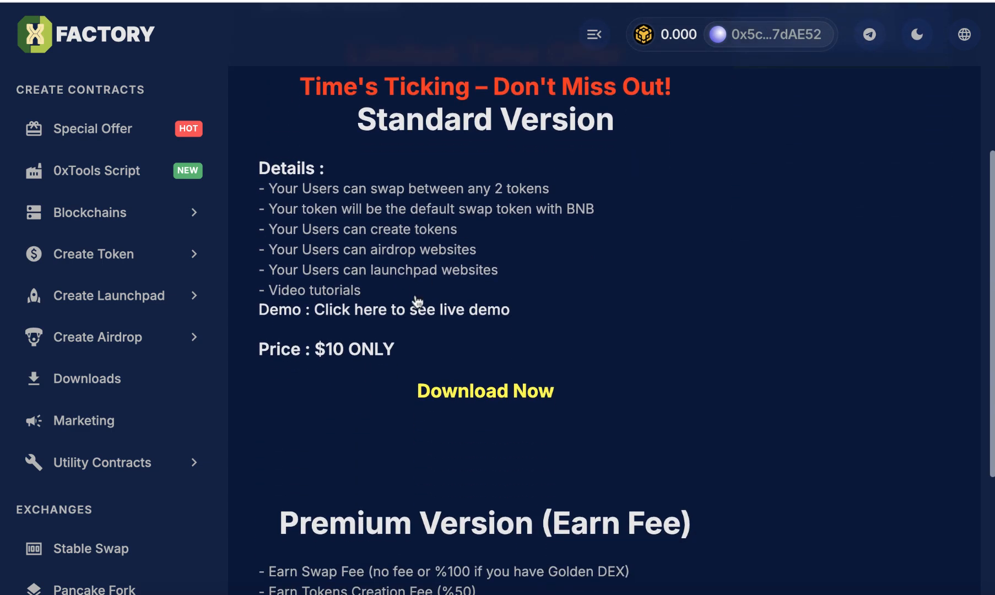
{"action": "left_click", "coordinate": [485, 391]}
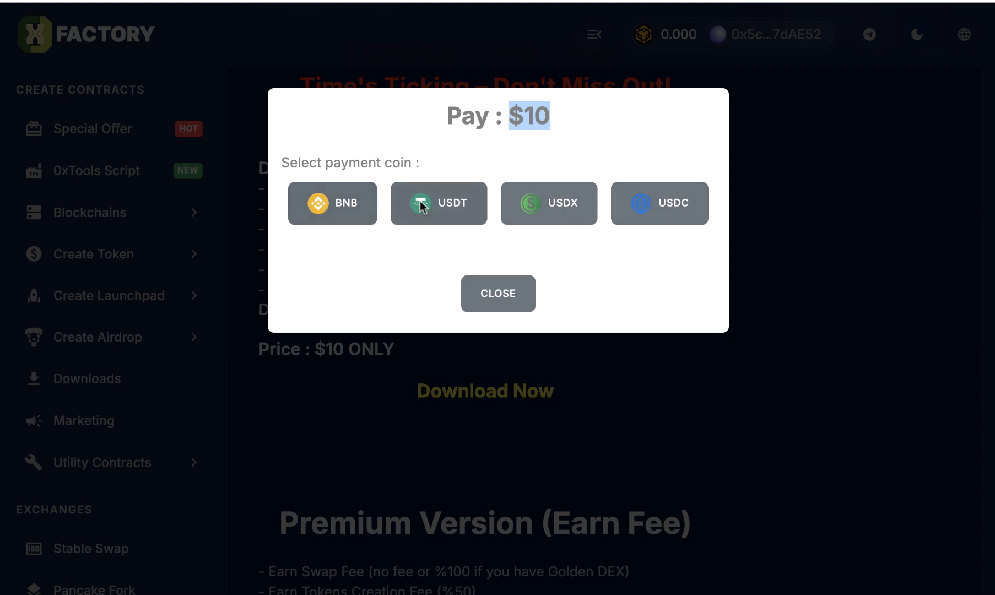
{"action": "left_click", "coordinate": [497, 293]}
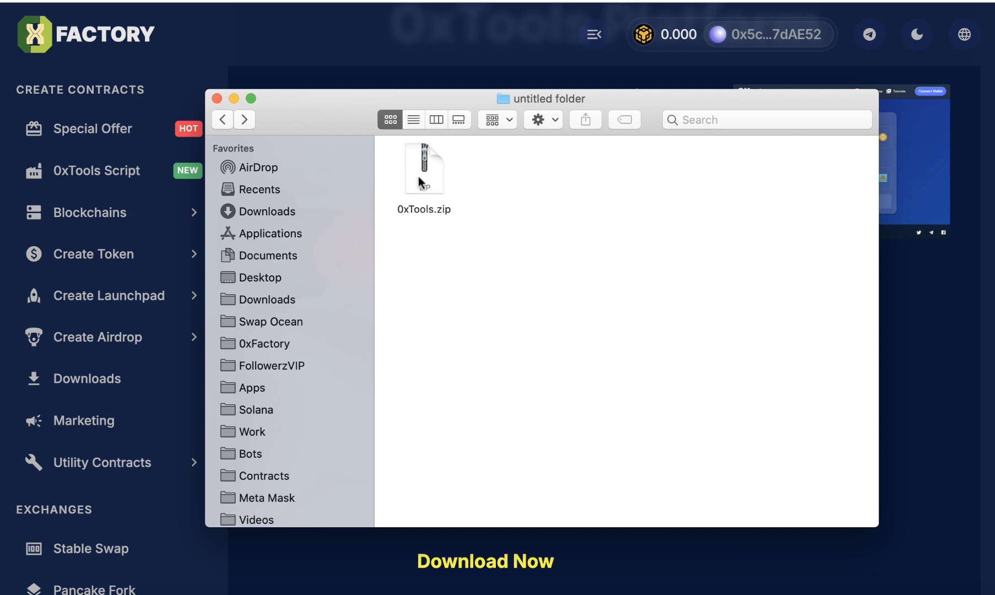
Extract 0xTools.zip, view logo192.png and logo512.png, then select logo.png inside img
{"action": "double_click", "coordinate": [424, 168]}
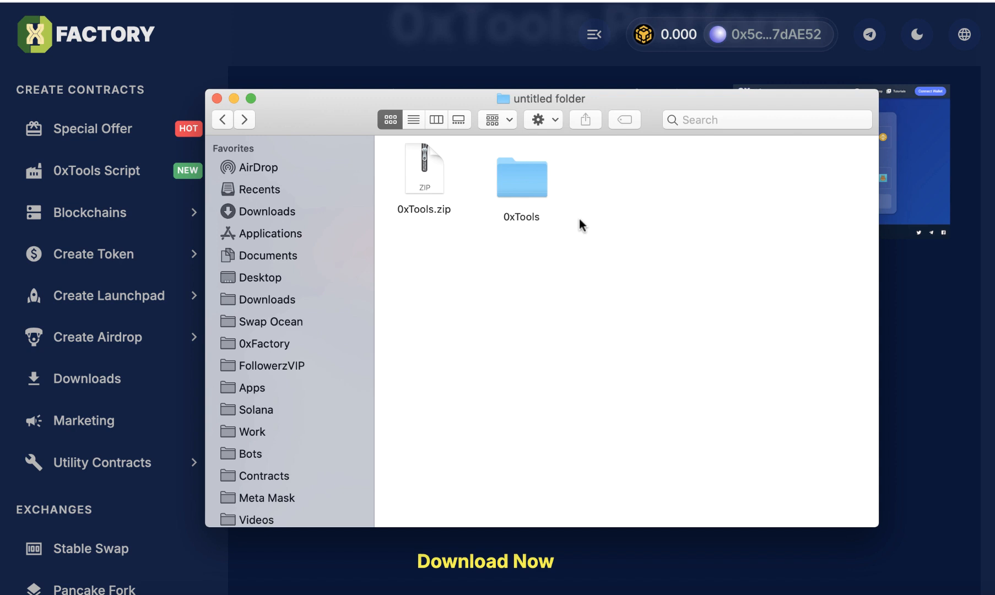
{"action": "double_click", "coordinate": [520, 176]}
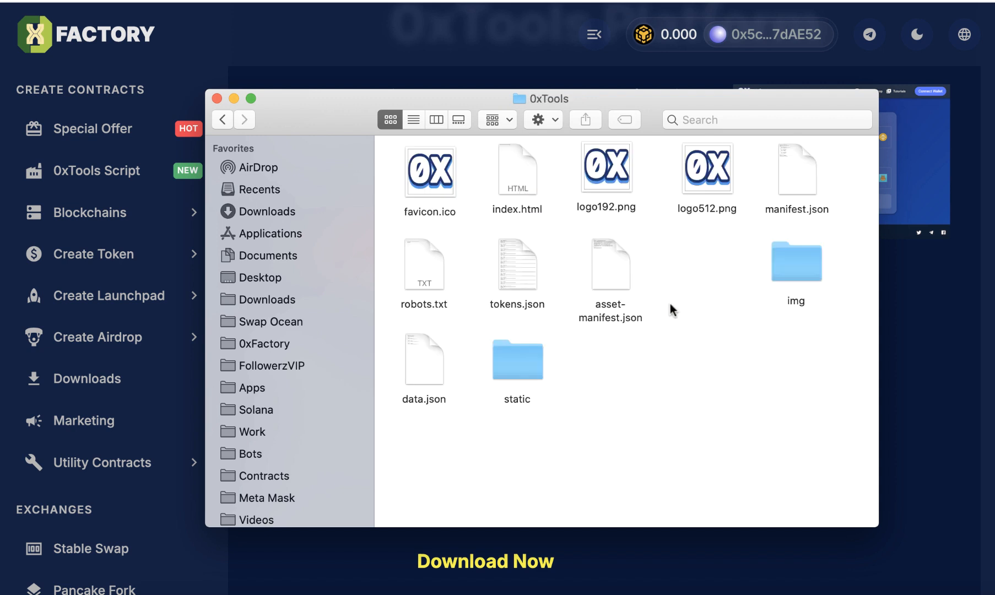
{"action": "mouse_move", "coordinate": [678, 307]}
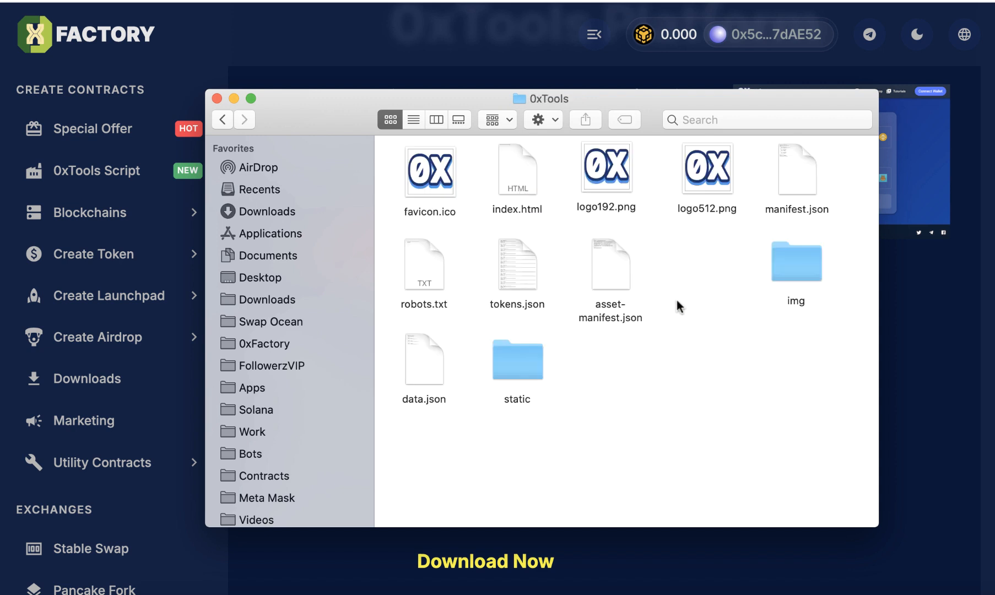
{"action": "left_click", "coordinate": [605, 171]}
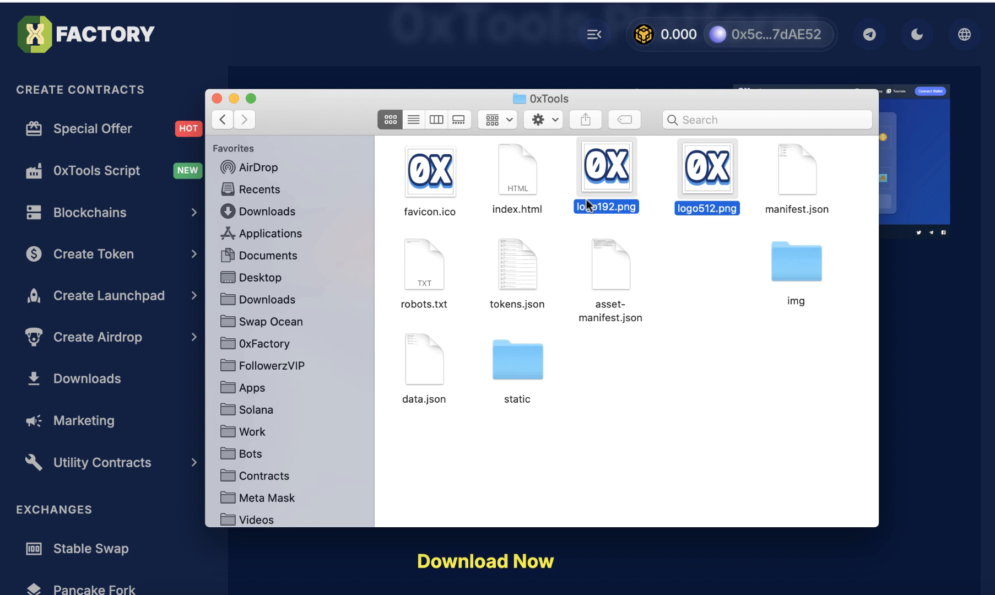
{"action": "left_click", "coordinate": [707, 171]}
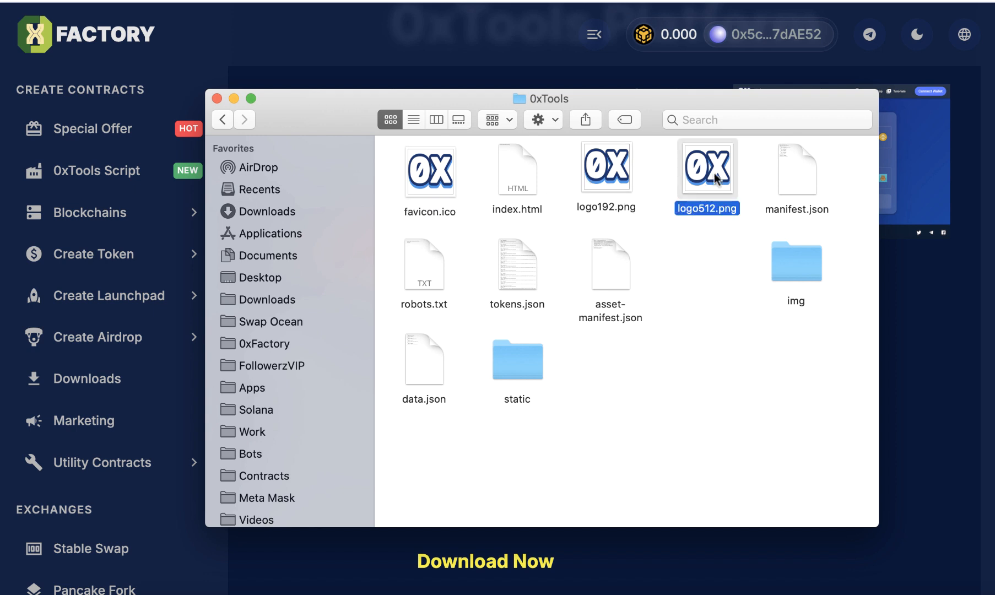
{"action": "mouse_move", "coordinate": [794, 265]}
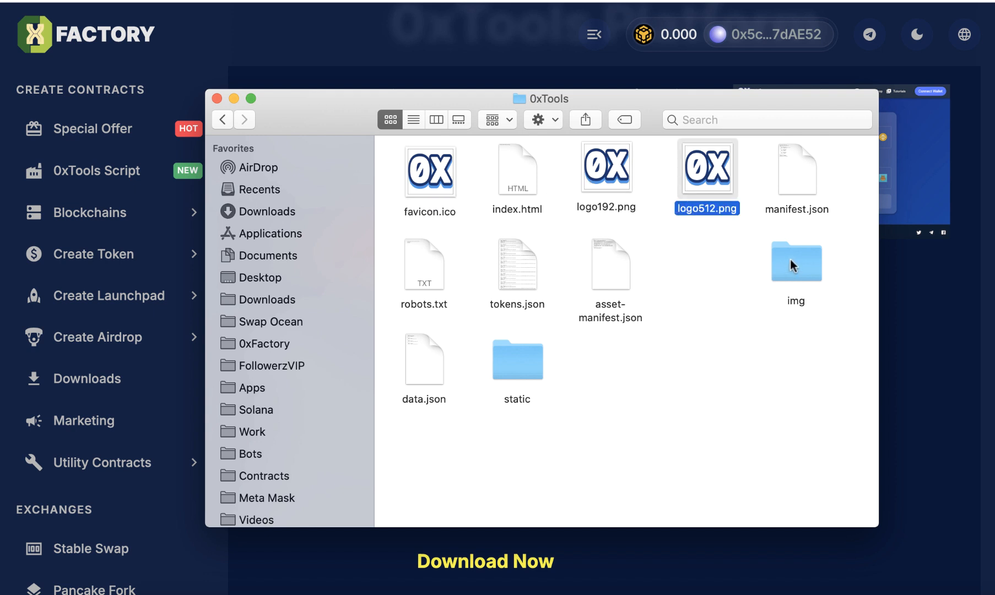
{"action": "double_click", "coordinate": [795, 263]}
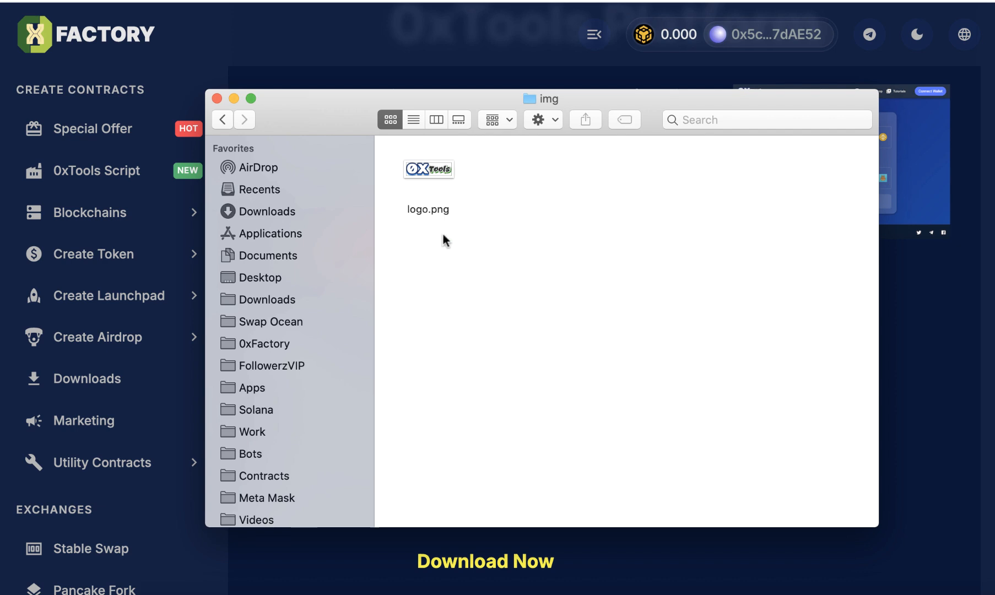
{"action": "left_click", "coordinate": [428, 169]}
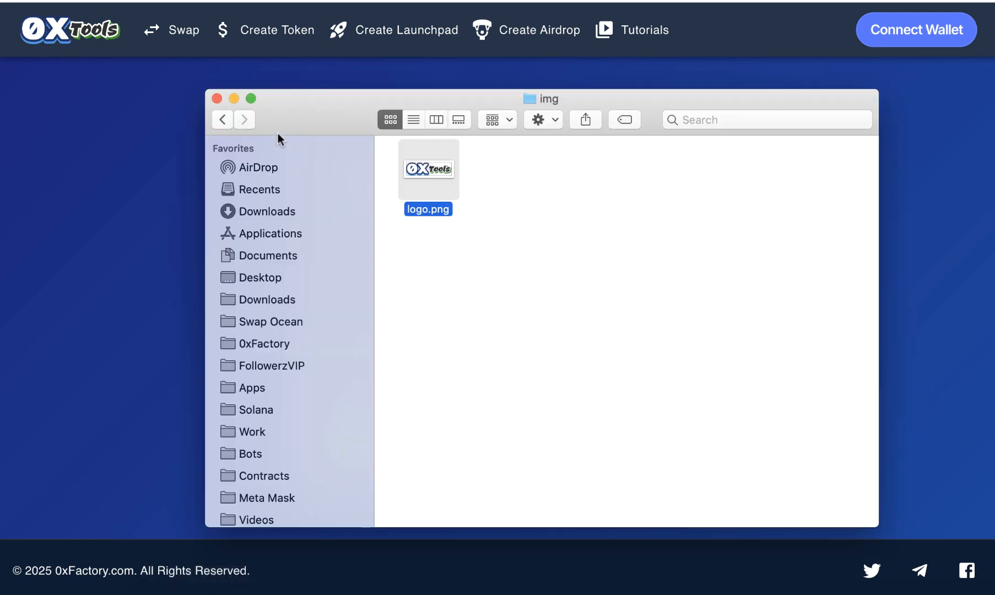
Return to the 0xTools folder and open data.json with TextEdit
{"action": "left_click", "coordinate": [222, 119]}
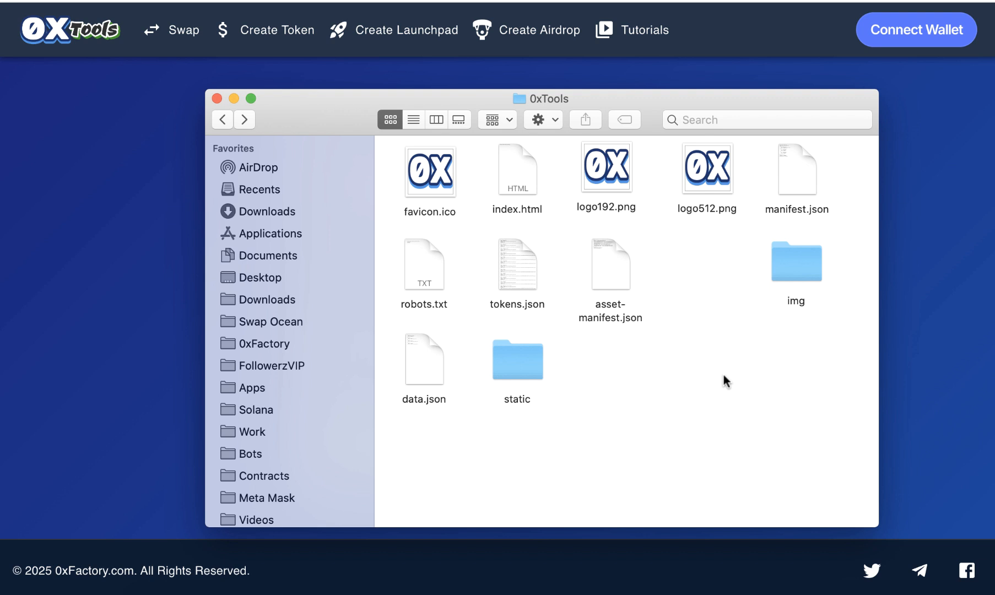
{"action": "mouse_move", "coordinate": [699, 381]}
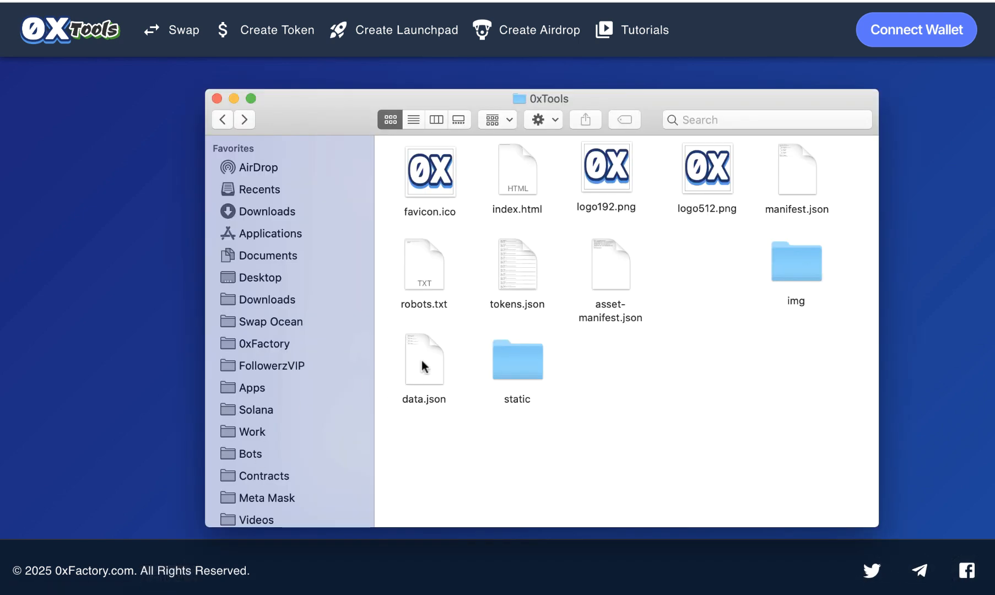
{"action": "right_click", "coordinate": [423, 358]}
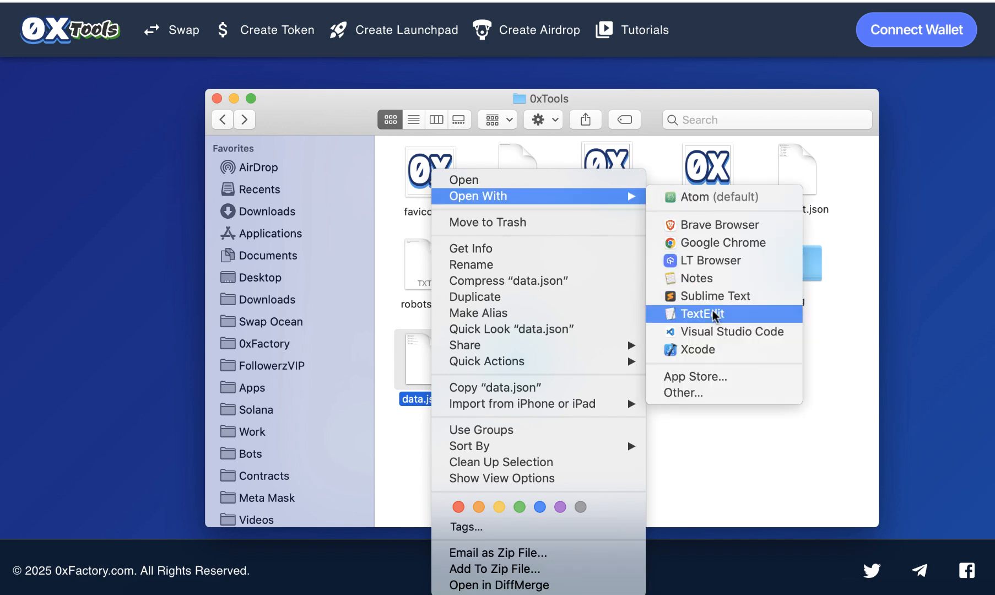
{"action": "left_click", "coordinate": [700, 313]}
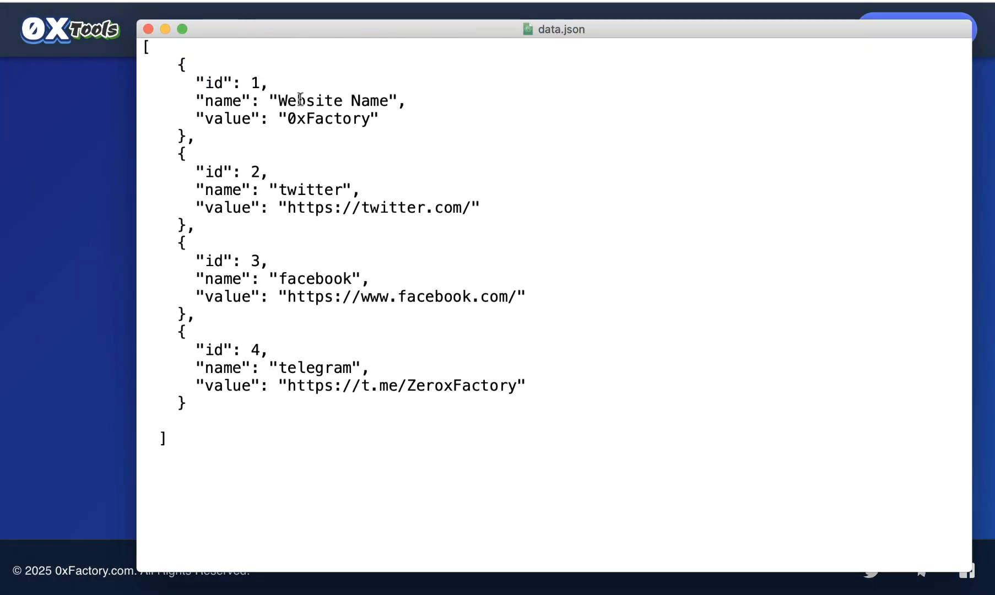
Select and delete the 0xFactory website name value, leaving an empty string
{"action": "double_click", "coordinate": [334, 100]}
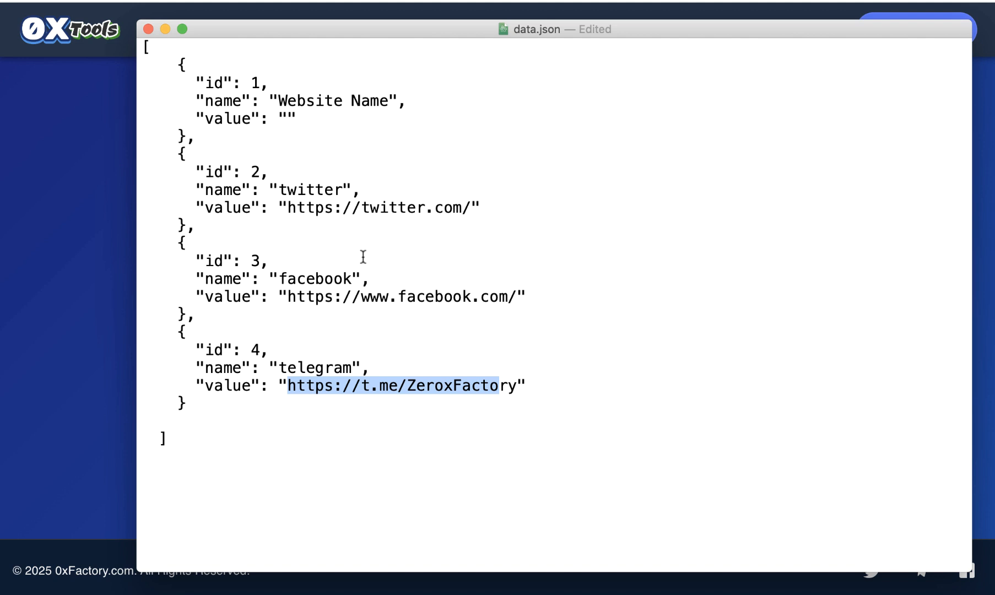
{"action": "mouse_move", "coordinate": [183, 88]}
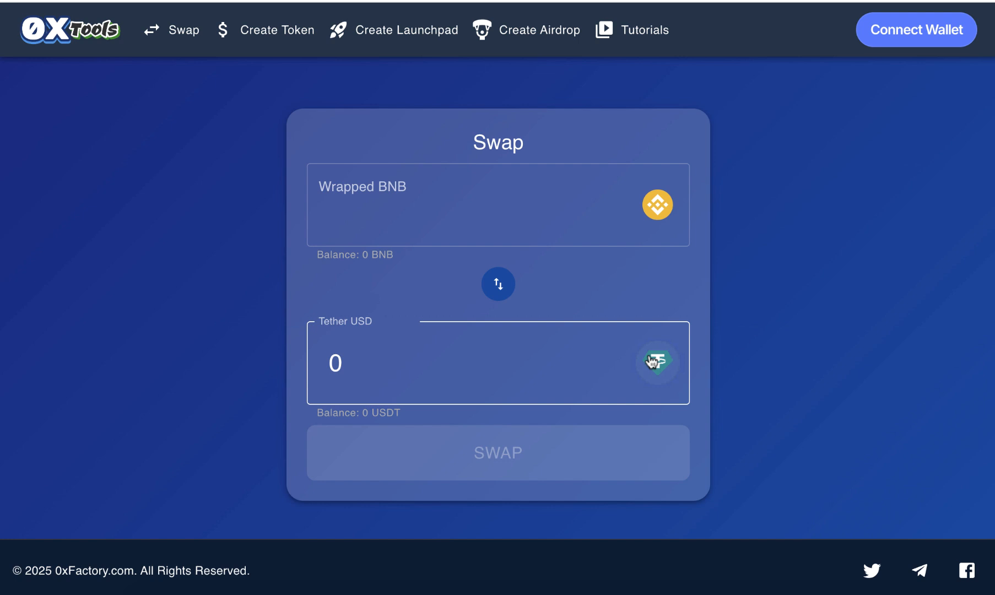
{"action": "mouse_move", "coordinate": [660, 363]}
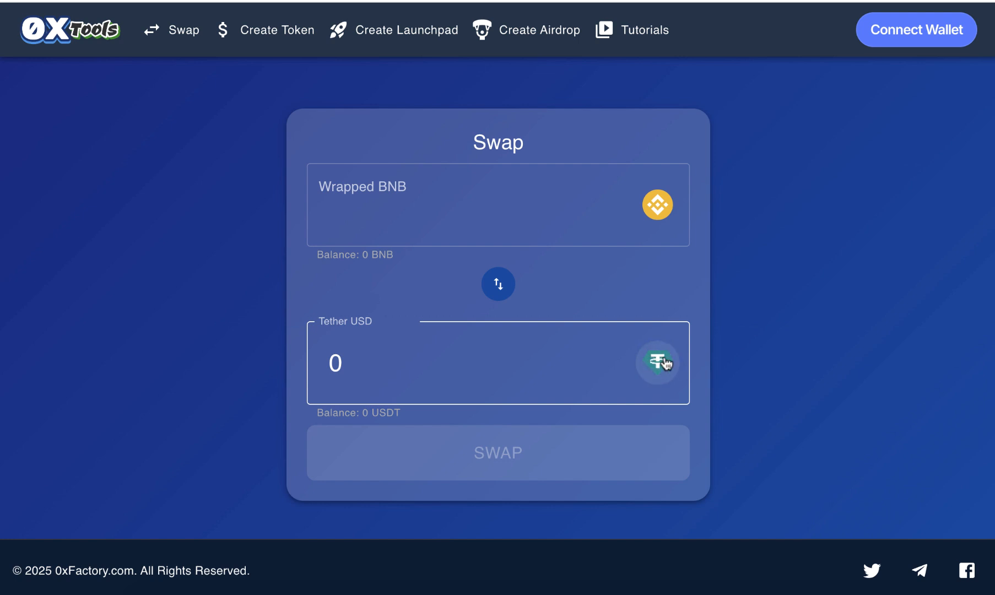
Open the receive-token list and choose Tether USD again
{"action": "left_click", "coordinate": [656, 363]}
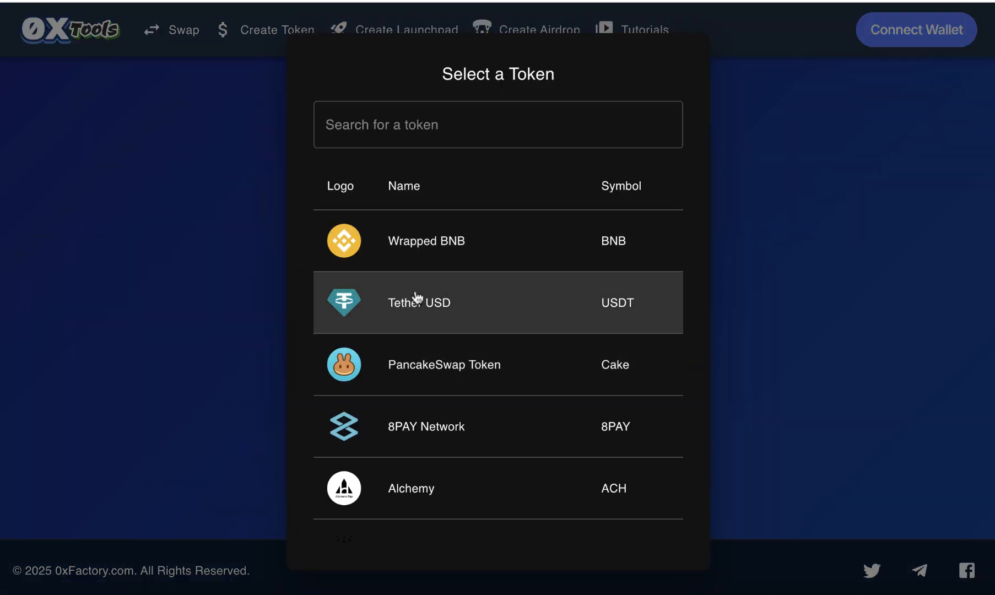
{"action": "left_click", "coordinate": [419, 303]}
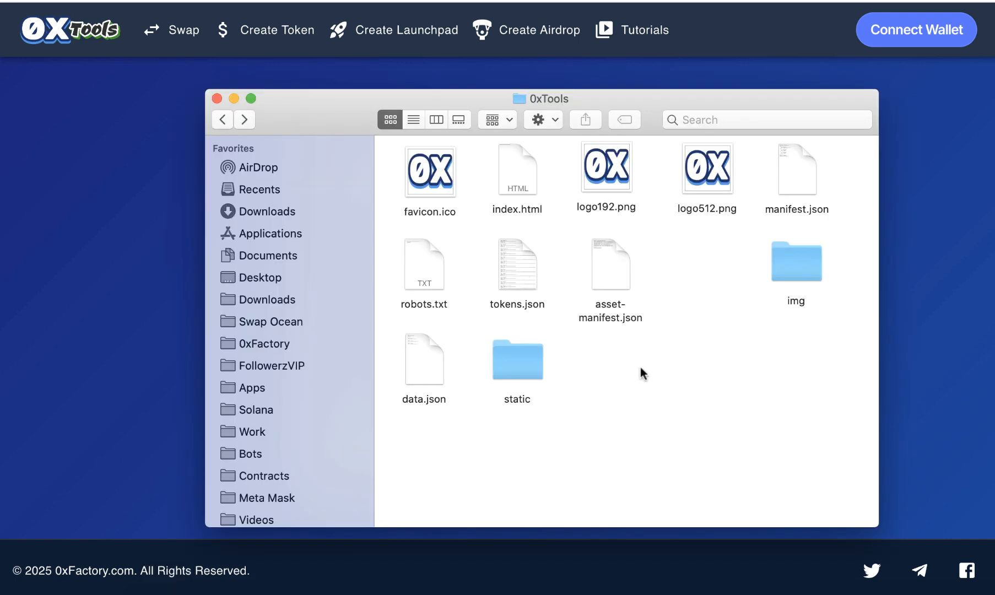
{"action": "mouse_move", "coordinate": [517, 272]}
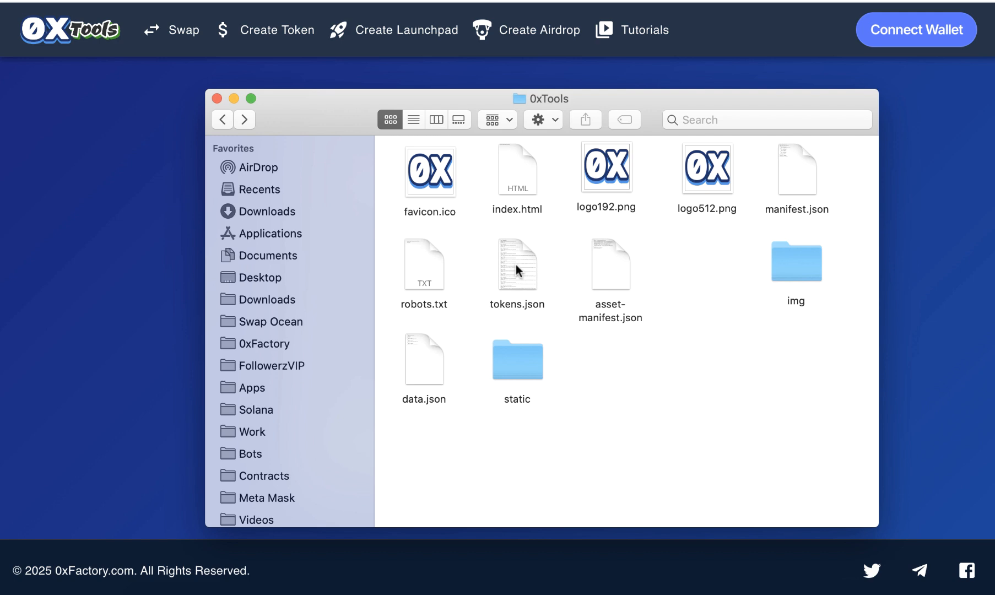
Open tokens.json in TextEdit via the Open With menu
{"action": "right_click", "coordinate": [517, 265]}
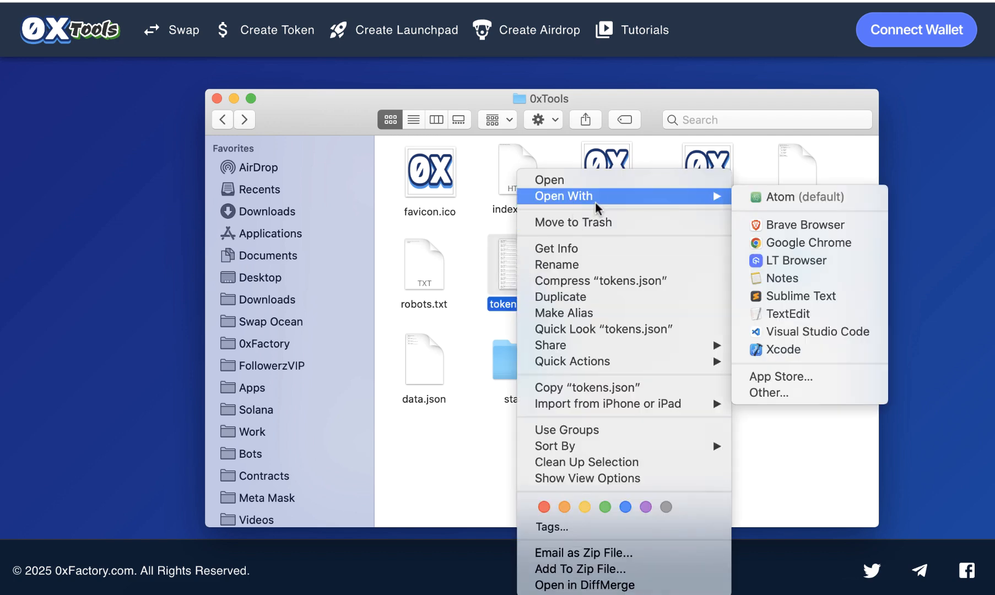
{"action": "mouse_move", "coordinate": [792, 314]}
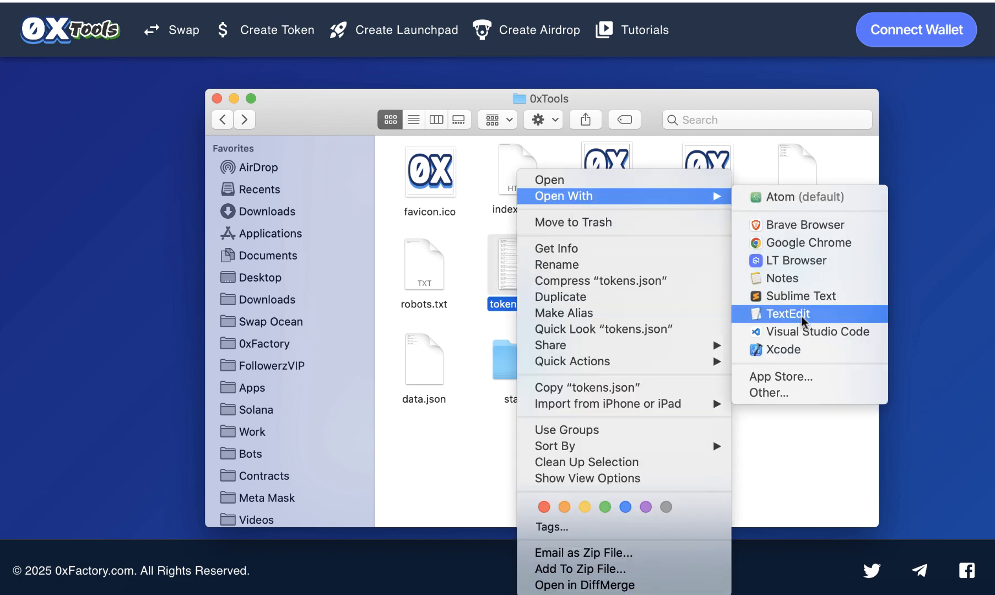
{"action": "left_click", "coordinate": [787, 314]}
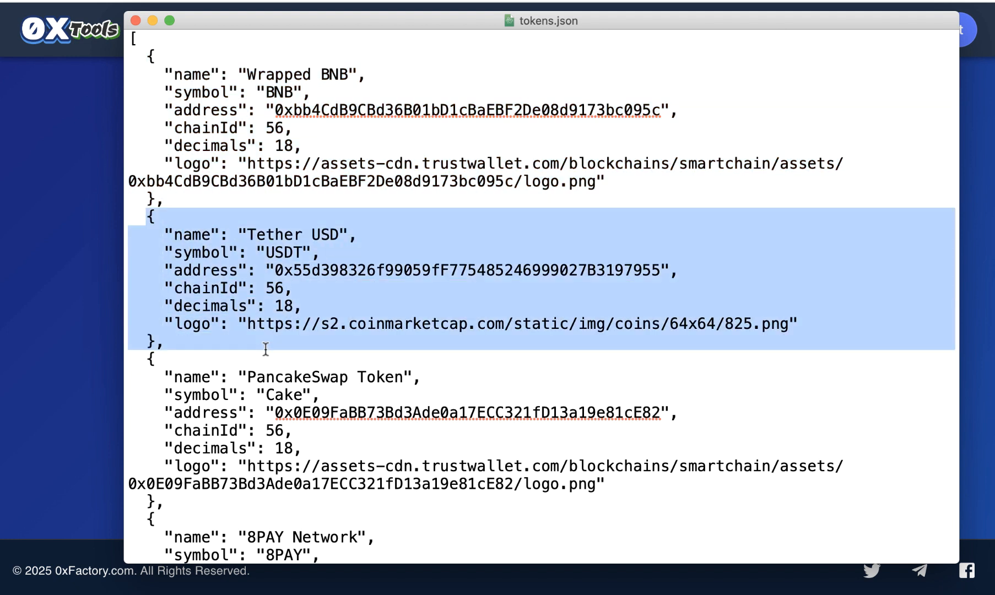
{"action": "mouse_move", "coordinate": [307, 269]}
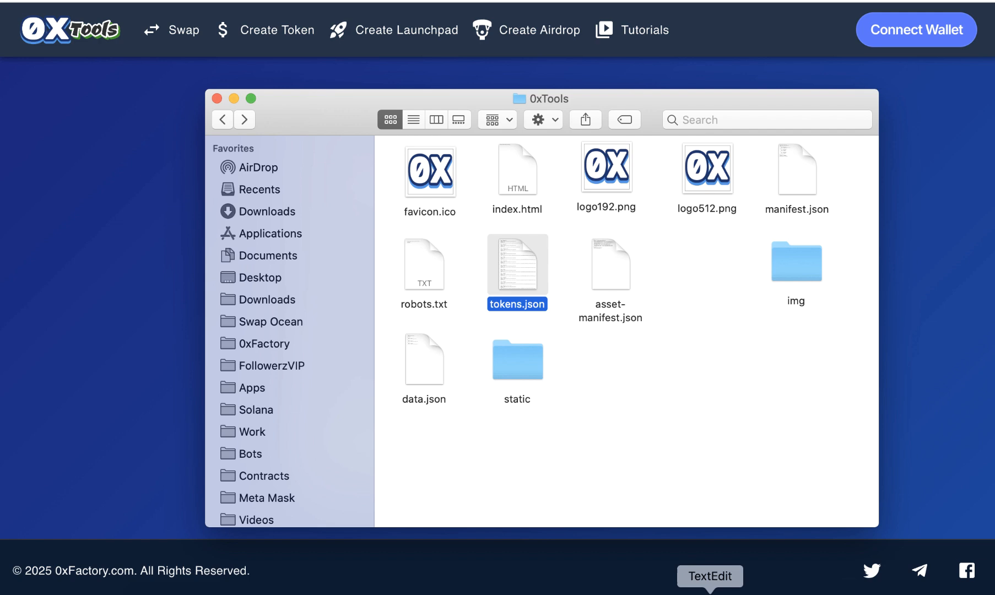
{"action": "double_click", "coordinate": [516, 265]}
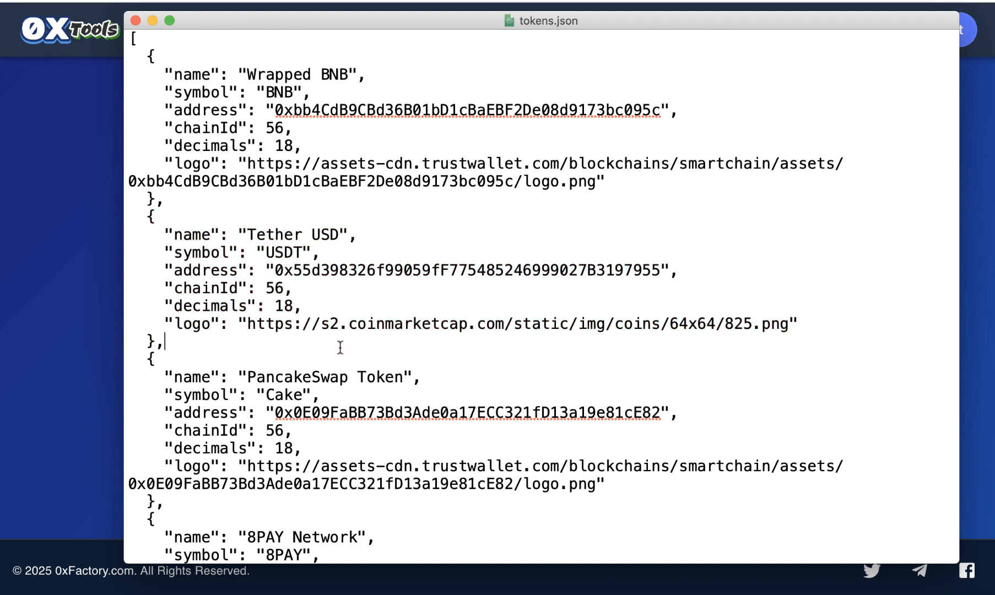
Paste a duplicate Tether USD entry and rename the first to My Token, symbol TKN
{"action": "key", "text": "Enter"}
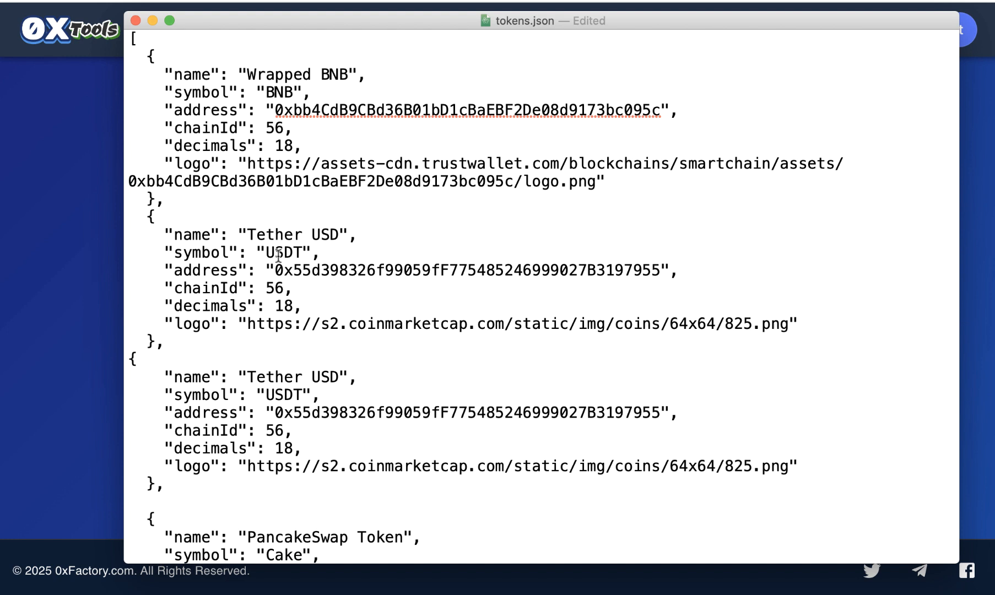
{"action": "double_click", "coordinate": [293, 234]}
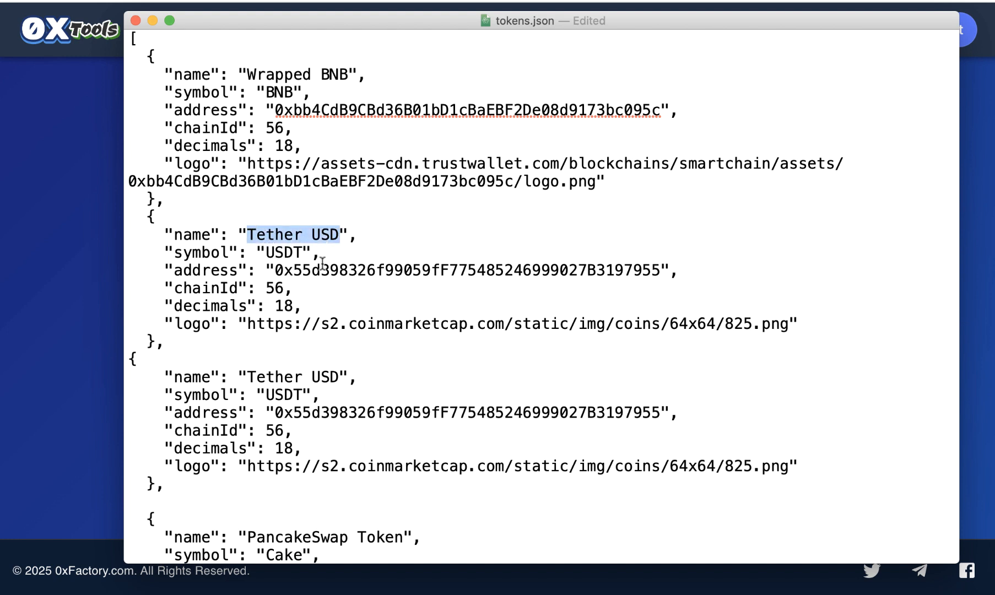
{"action": "type", "text": "My T"}
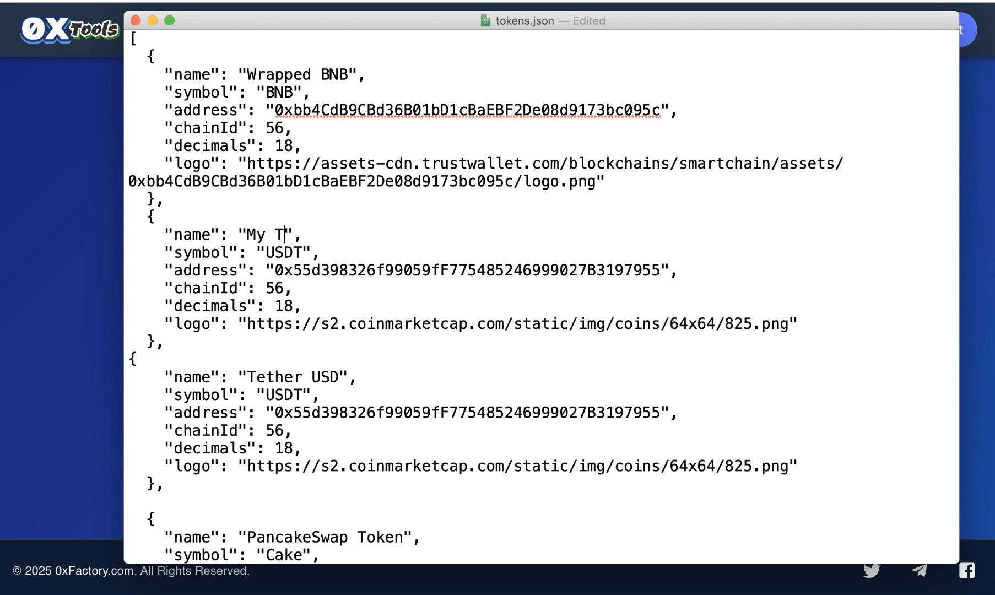
{"action": "type", "text": "oken"}
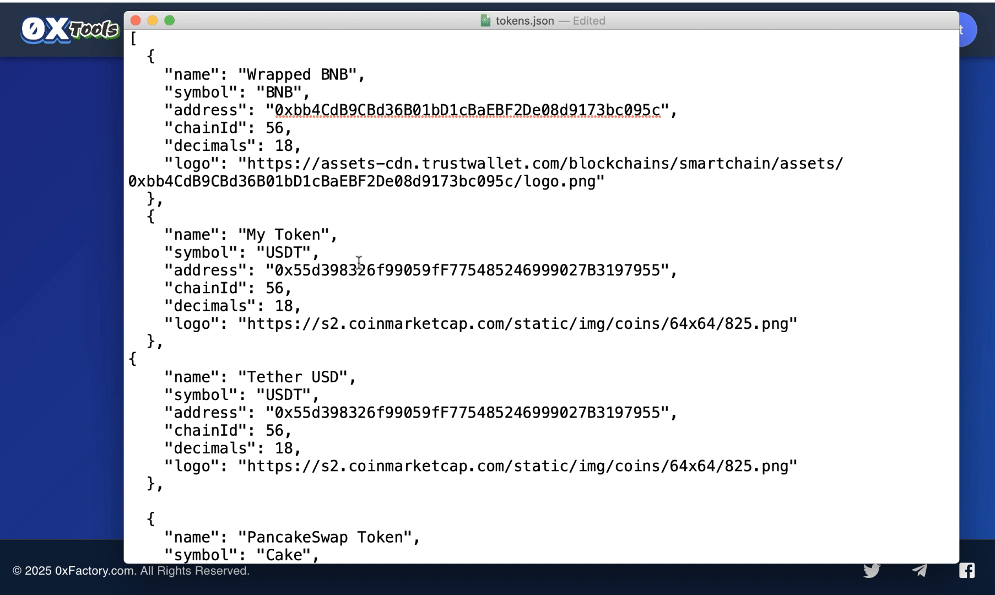
{"action": "double_click", "coordinate": [285, 252]}
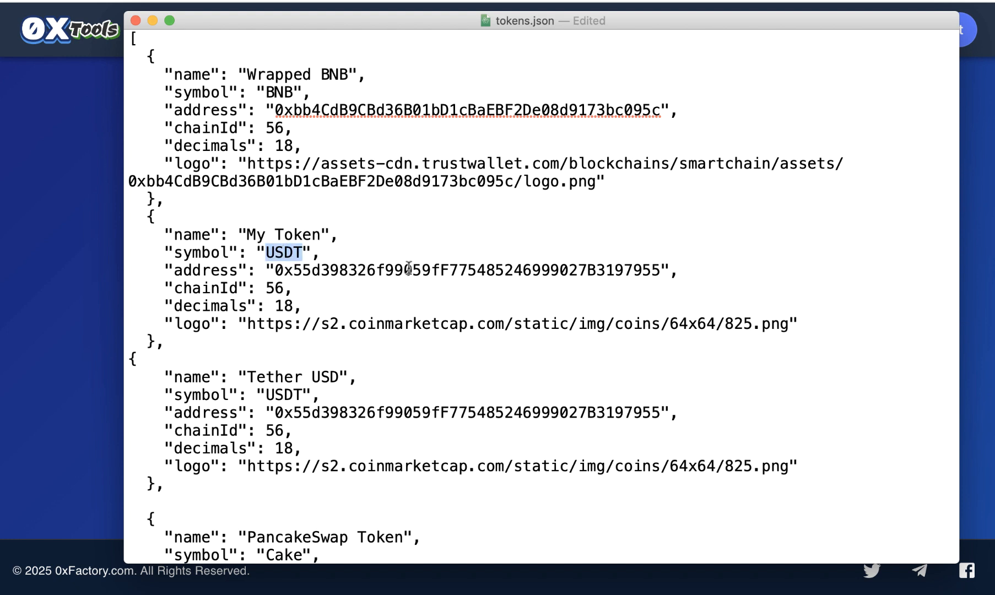
{"action": "type", "text": "TKN"}
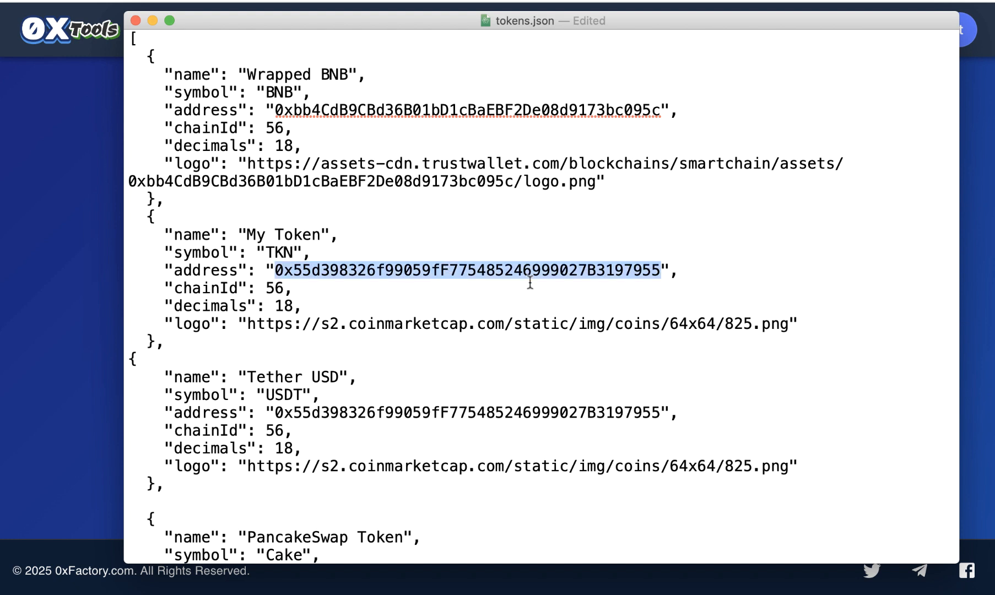
{"action": "mouse_move", "coordinate": [340, 288]}
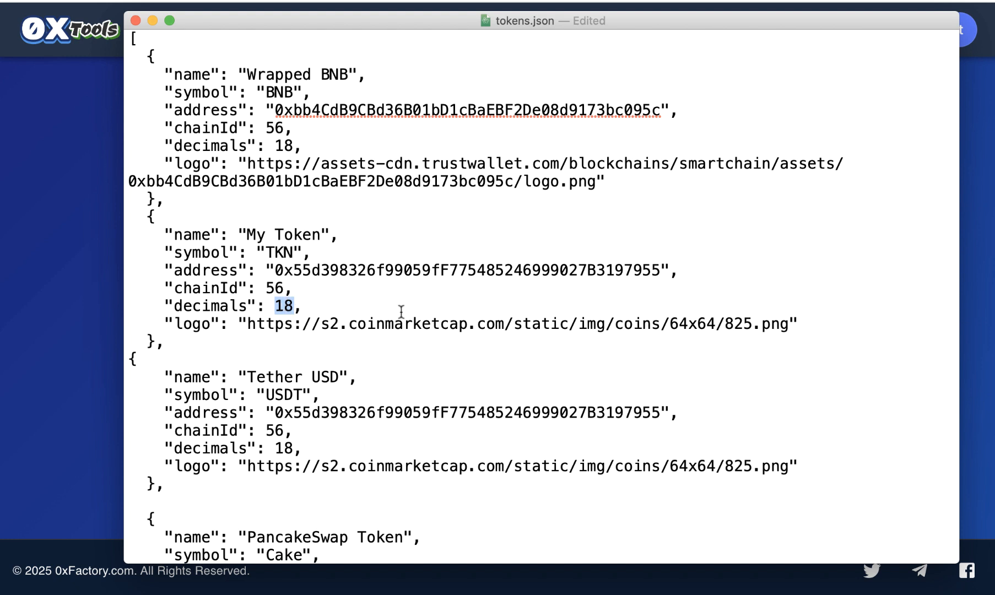
{"action": "mouse_move", "coordinate": [306, 334]}
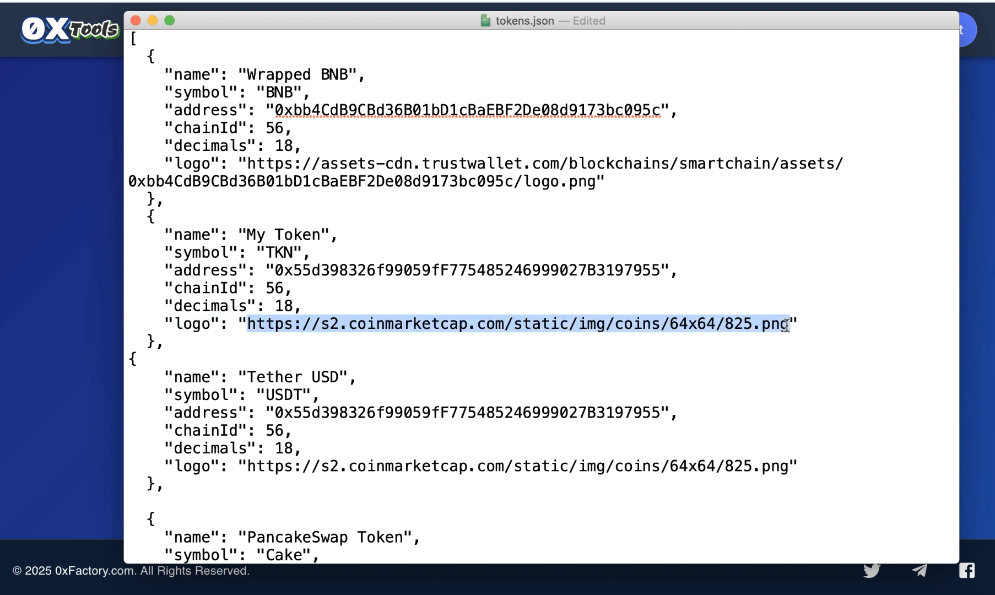
{"action": "mouse_move", "coordinate": [543, 359]}
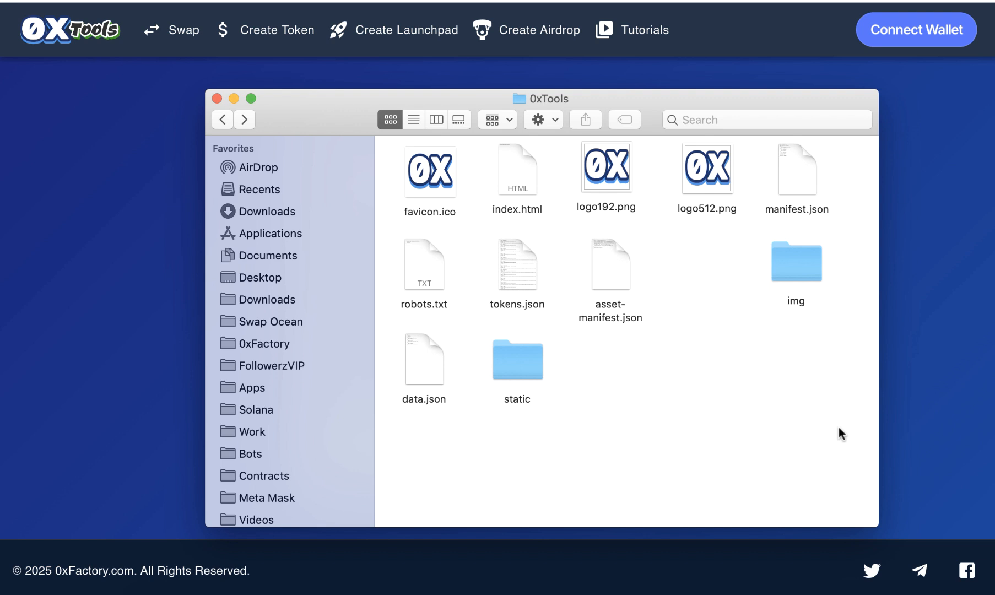
{"action": "key", "text": "cmd+a"}
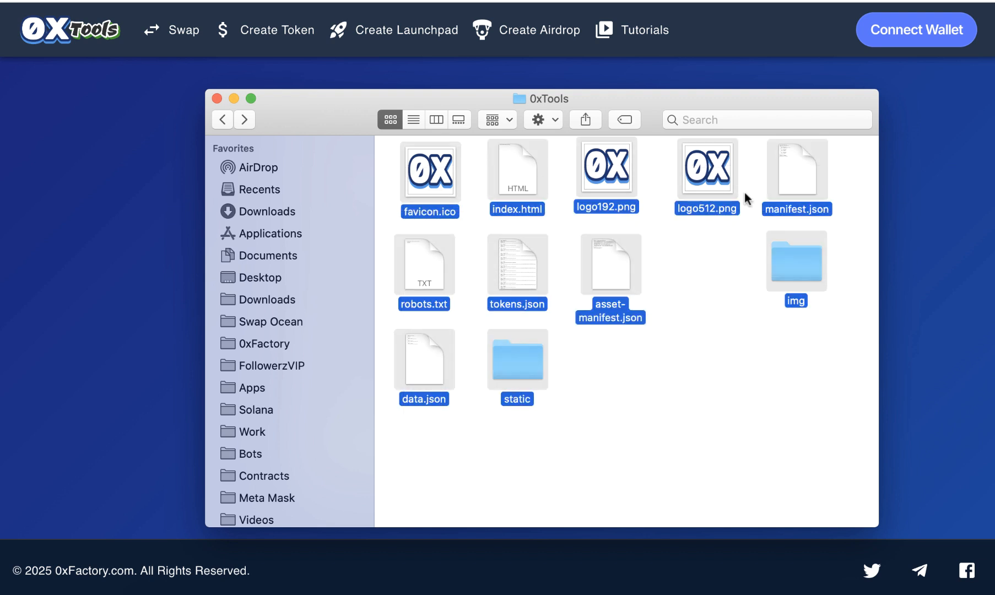
{"action": "left_click", "coordinate": [848, 420]}
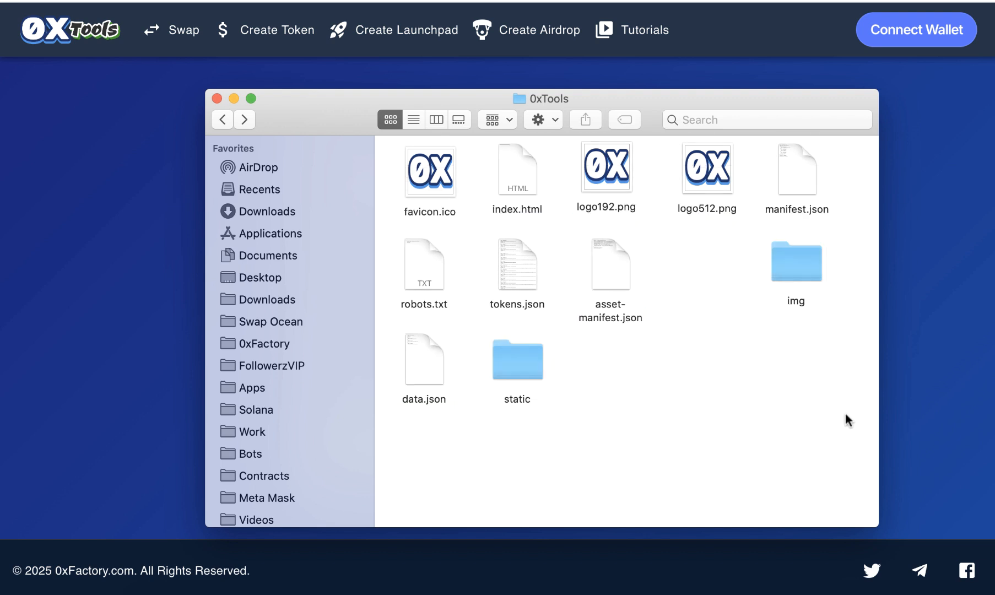
{"action": "mouse_move", "coordinate": [835, 396]}
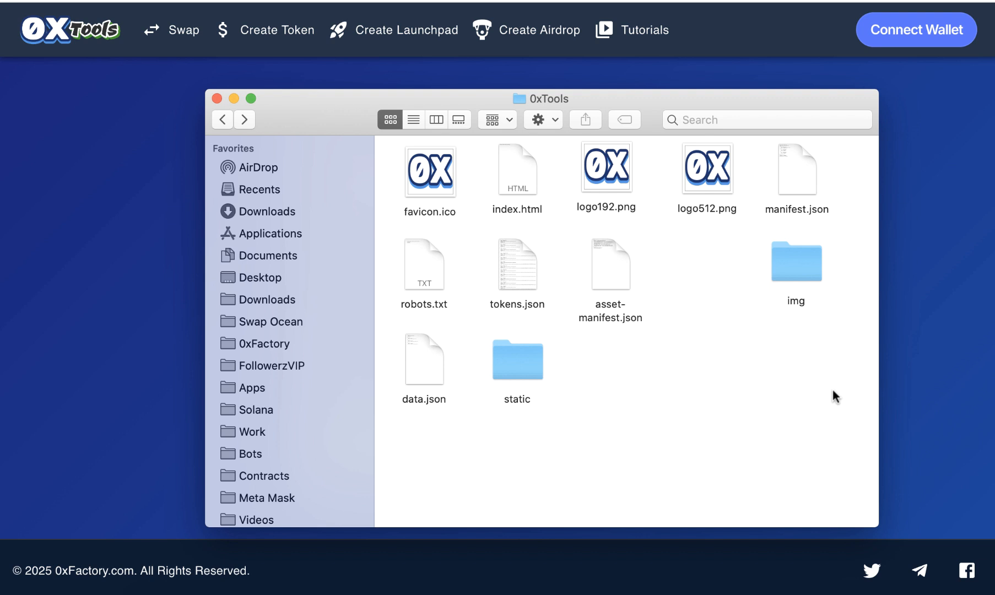
{"action": "mouse_move", "coordinate": [712, 392]}
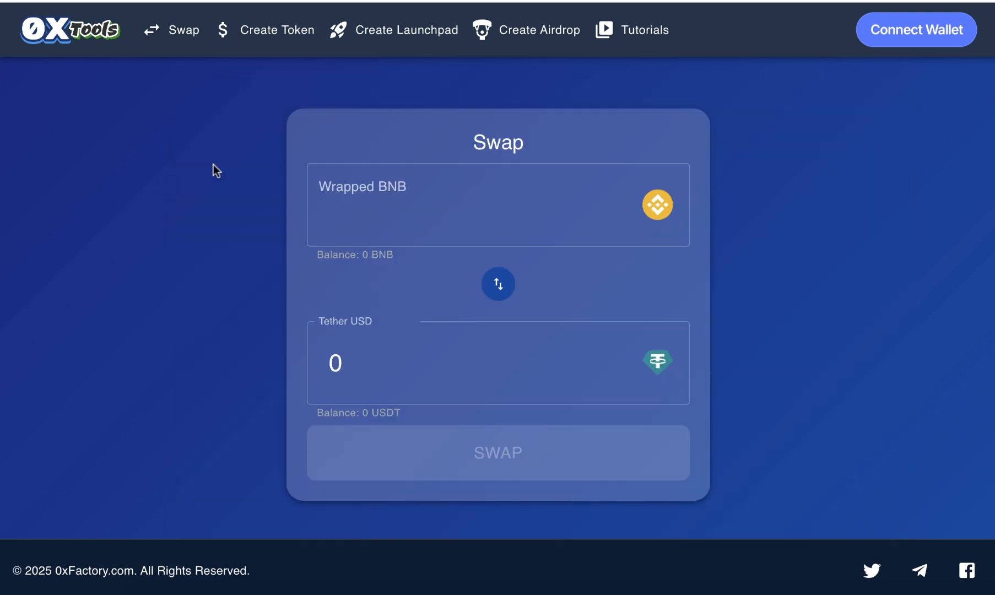
{"action": "mouse_move", "coordinate": [221, 199]}
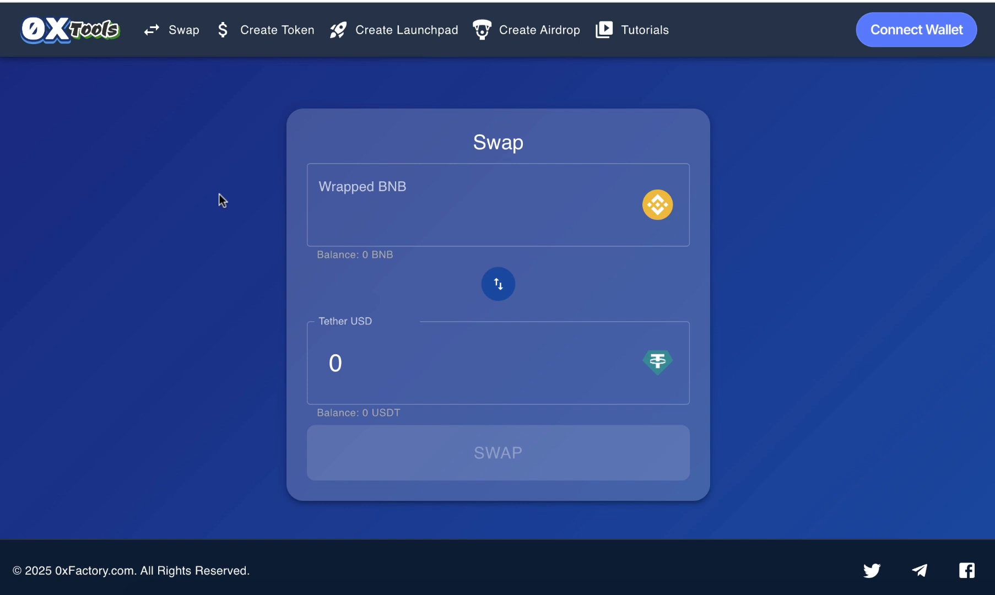
{"action": "mouse_move", "coordinate": [236, 209]}
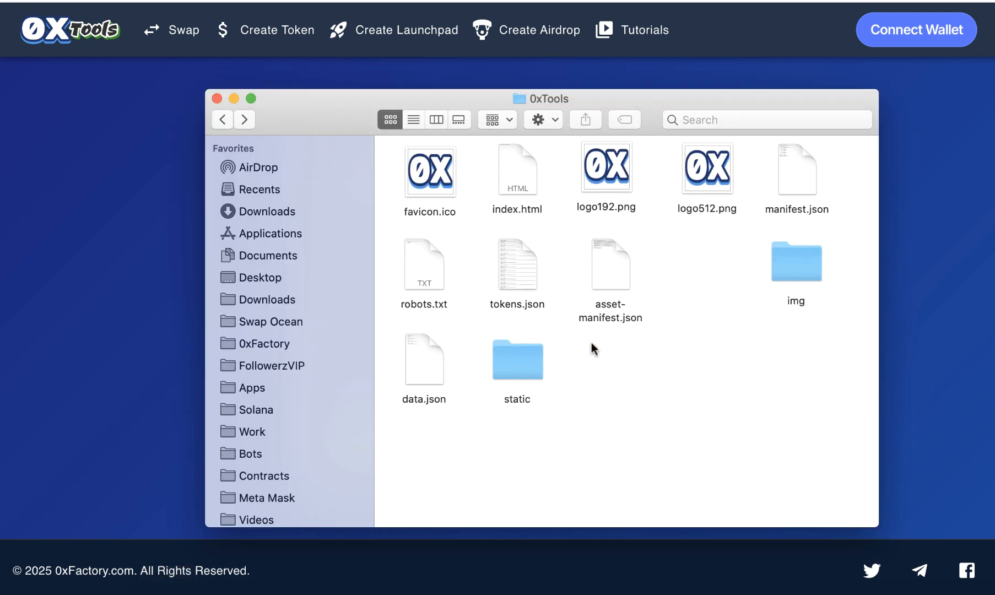
{"action": "mouse_move", "coordinate": [592, 365]}
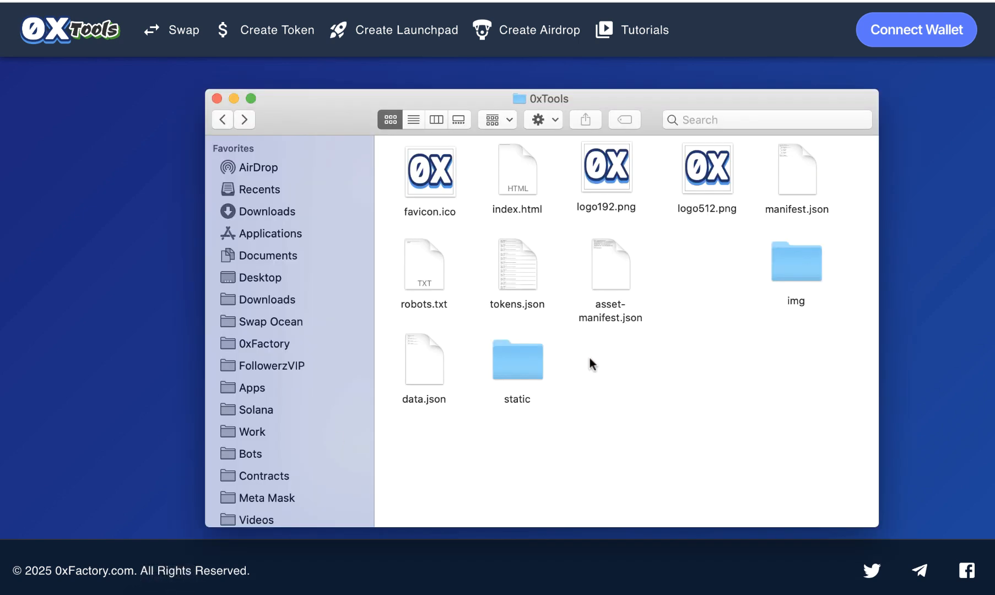